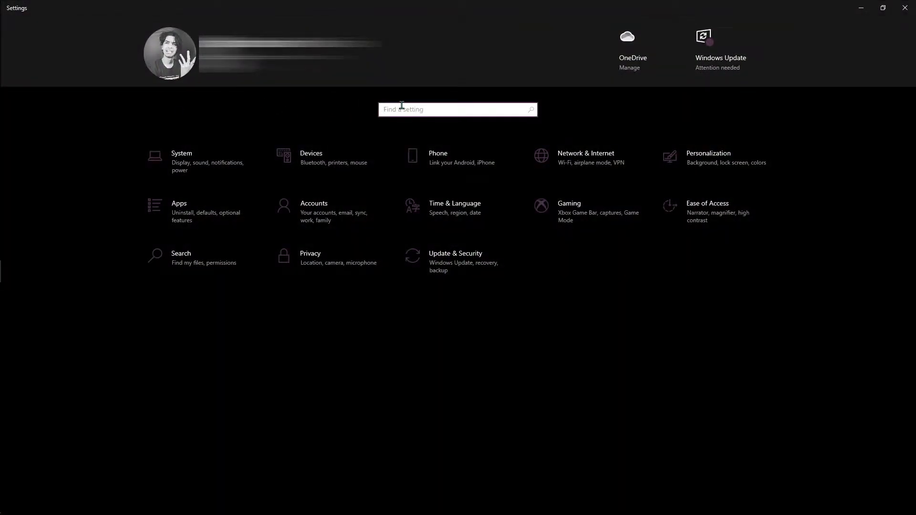
Search Settings for network reset, start Reset now and answer the confirmation prompt.
{"action": "type", "text": "netw"}
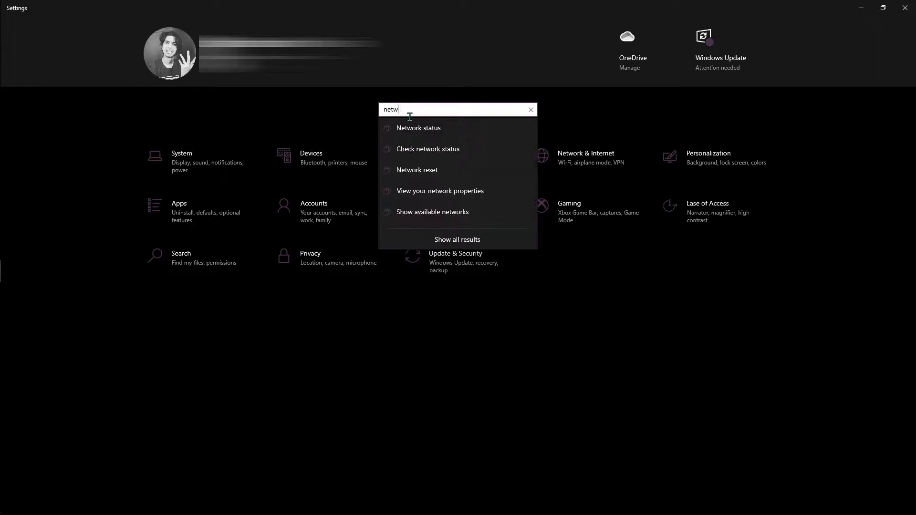
{"action": "left_click", "coordinate": [417, 170]}
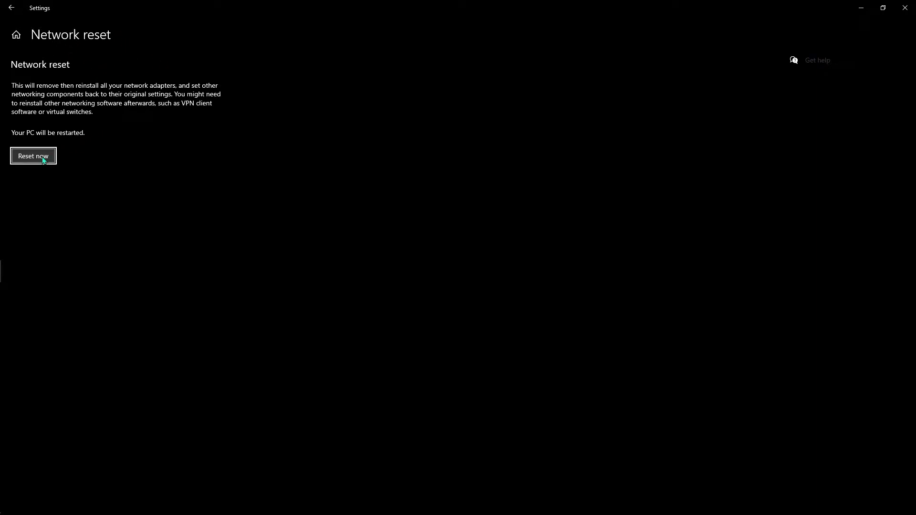
{"action": "left_click", "coordinate": [32, 155]}
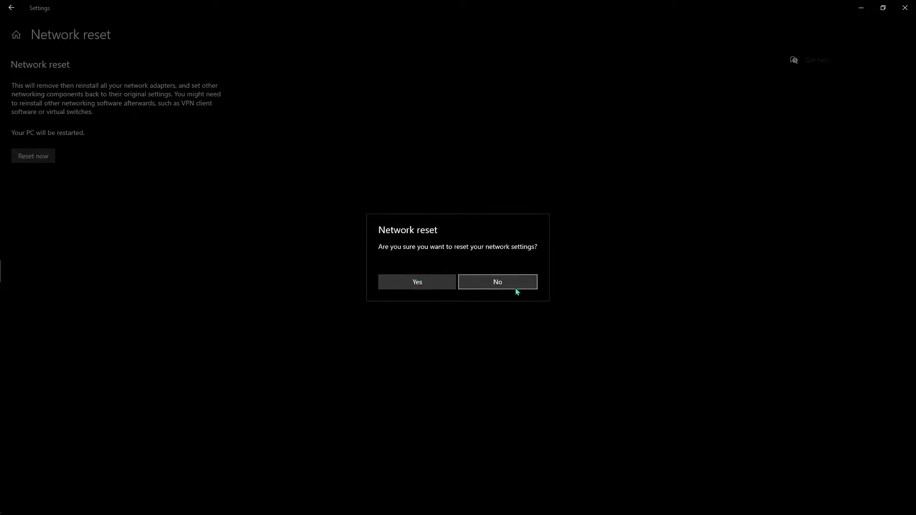
{"action": "left_click", "coordinate": [497, 282]}
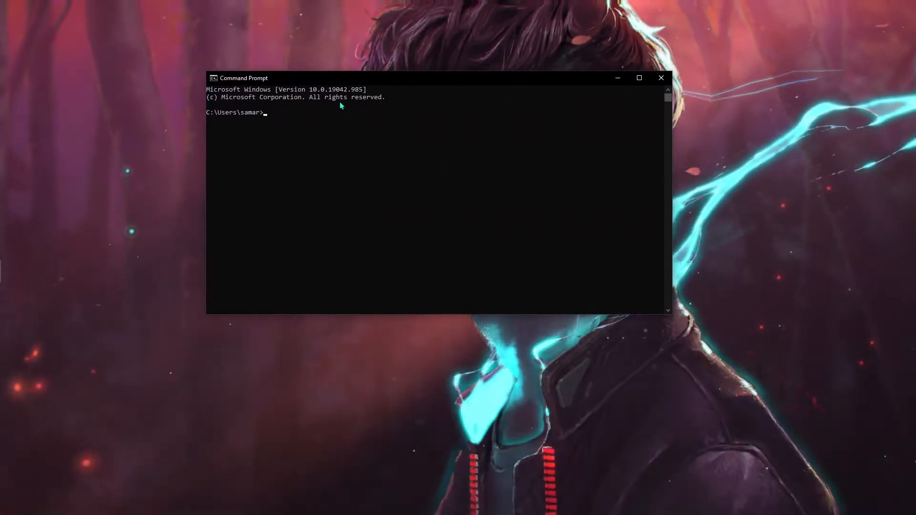
Run ipconfig /release, ipconfig /renew and ipconfig /flushdns in Command Prompt.
{"action": "type", "text": "ip"}
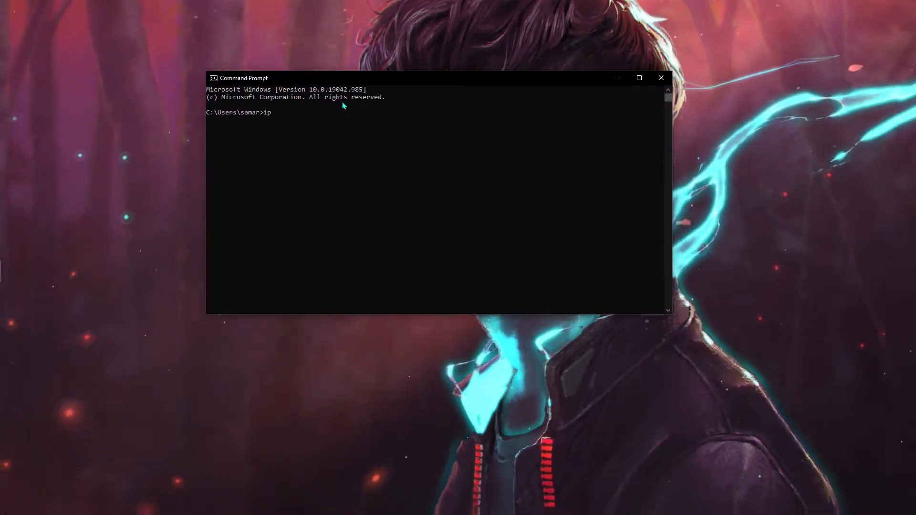
{"action": "type", "text": "config/release"}
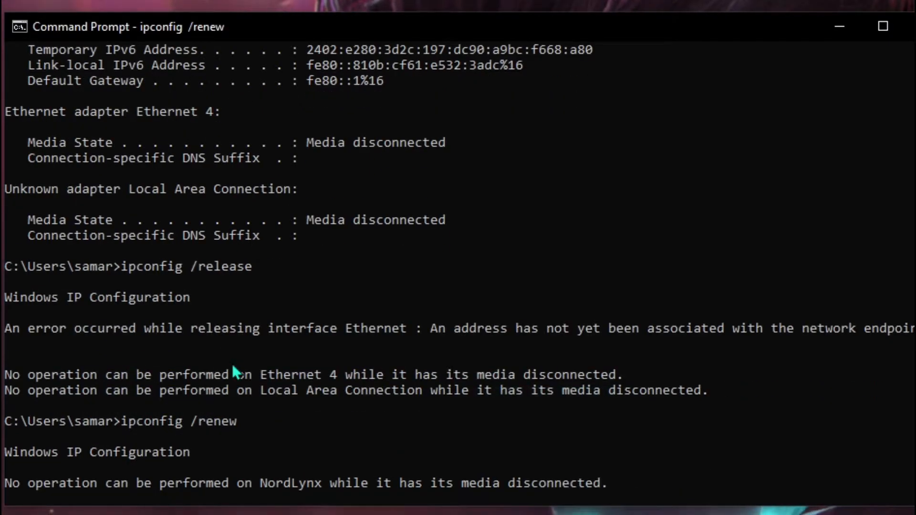
{"action": "mouse_move", "coordinate": [165, 371]}
{"action": "type", "text": "ipconfig"}
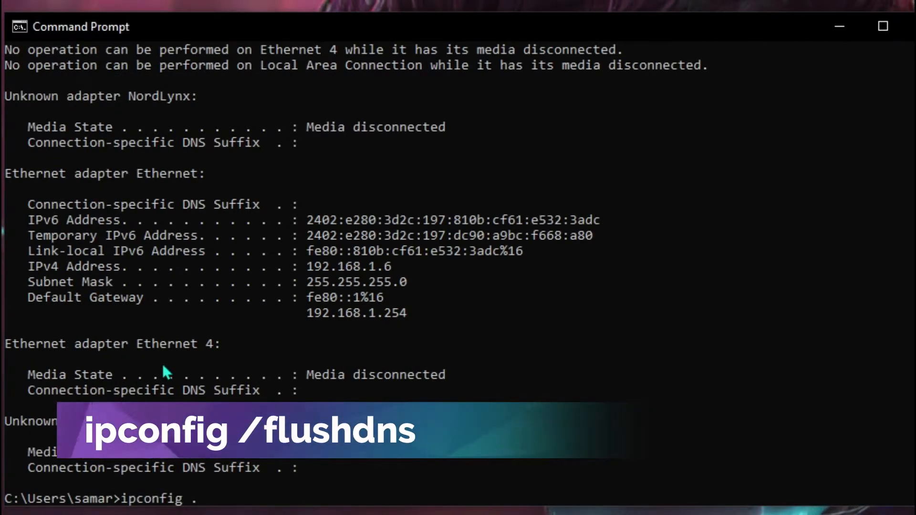
{"action": "type", "text": "/flushd"}
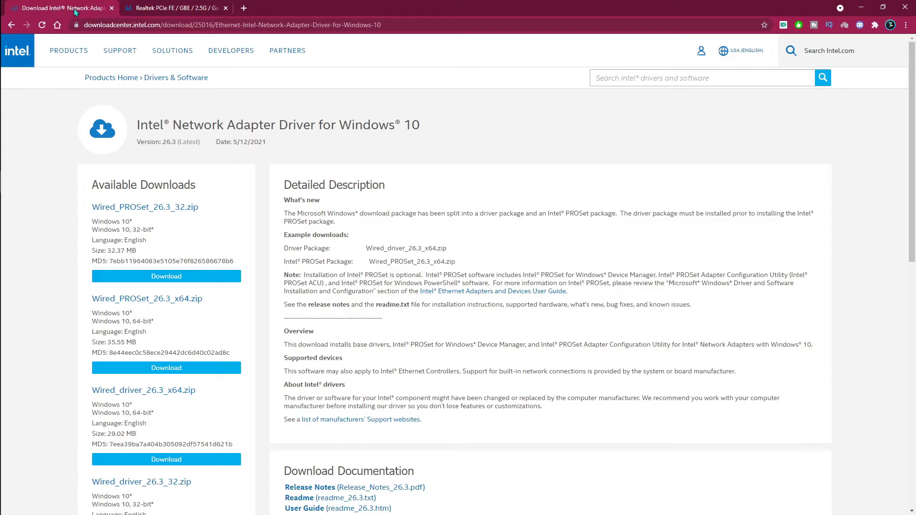
Browse the Realtek and Intel driver pages to find the Wired PROSet 26.3 package.
{"action": "left_click", "coordinate": [172, 7]}
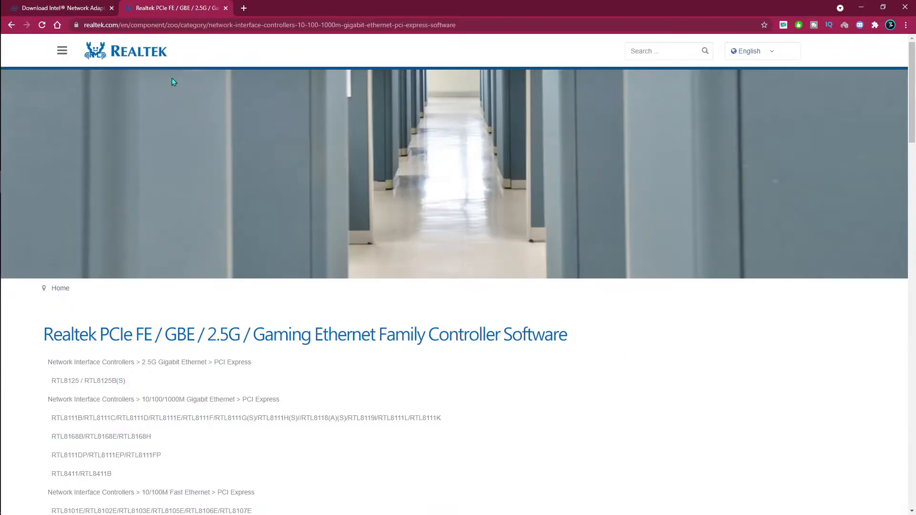
{"action": "scroll", "scroll_direction": "down", "scroll_amount": 3}
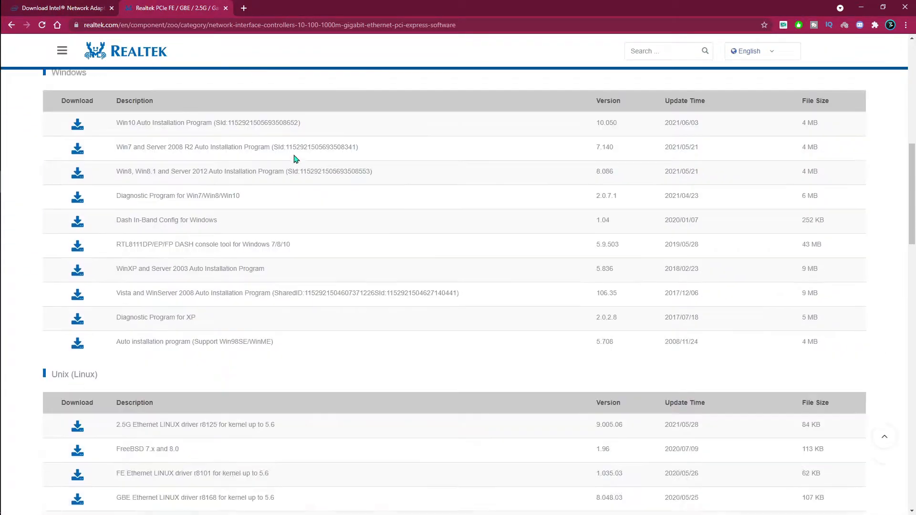
{"action": "left_click", "coordinate": [58, 8]}
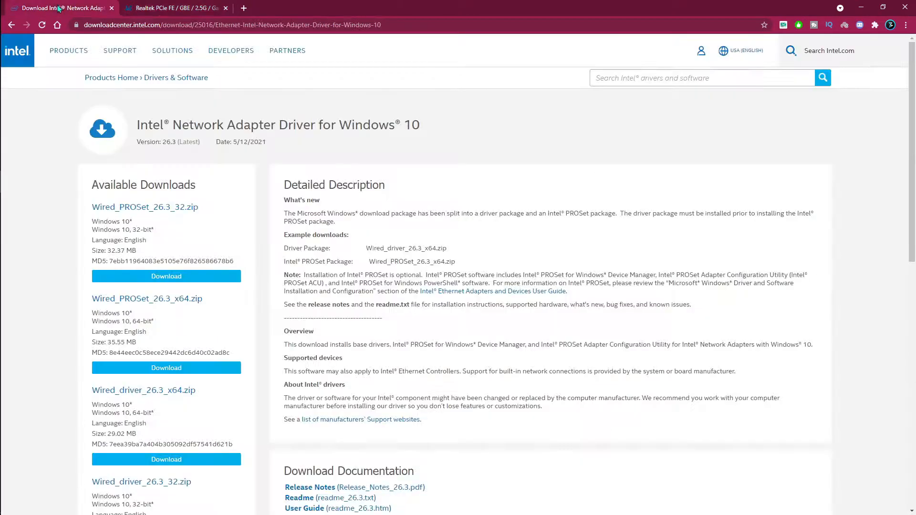
{"action": "mouse_move", "coordinate": [116, 115]}
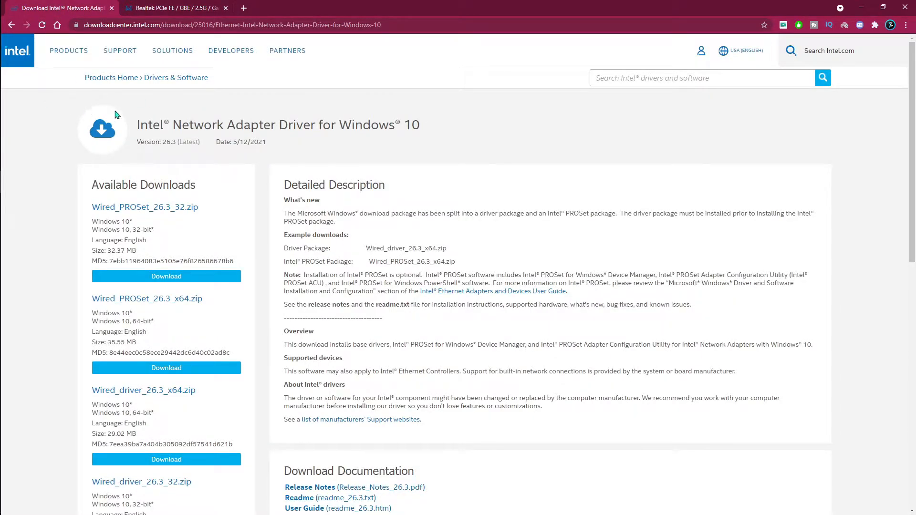
{"action": "scroll", "scroll_direction": "down", "scroll_amount": 3}
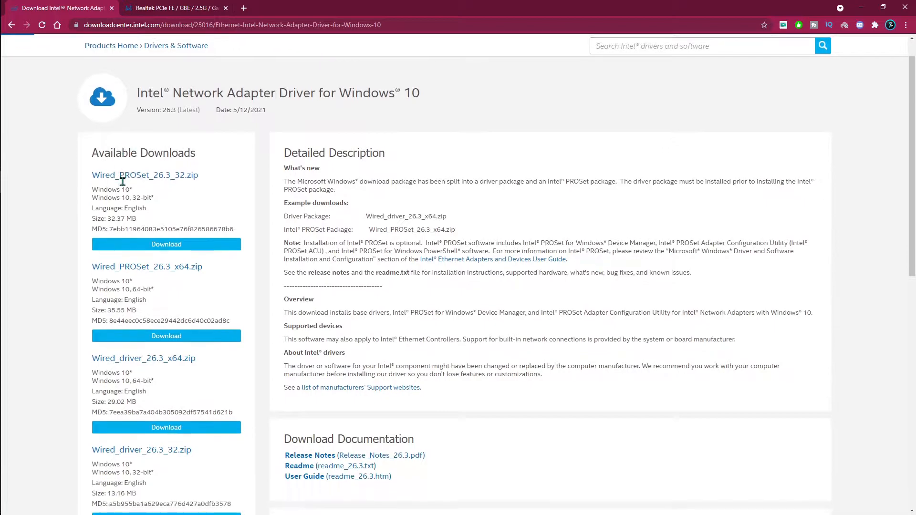
{"action": "mouse_move", "coordinate": [115, 179]}
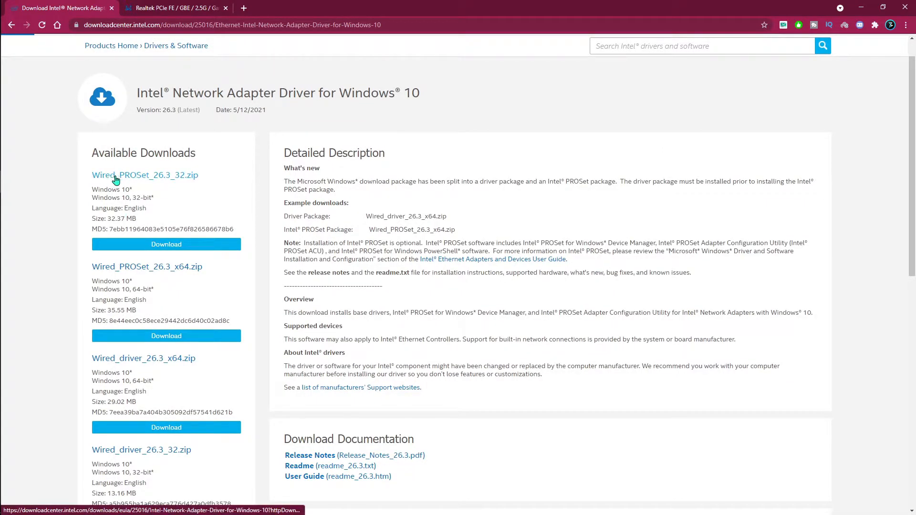
{"action": "scroll", "scroll_direction": "down", "scroll_amount": 3}
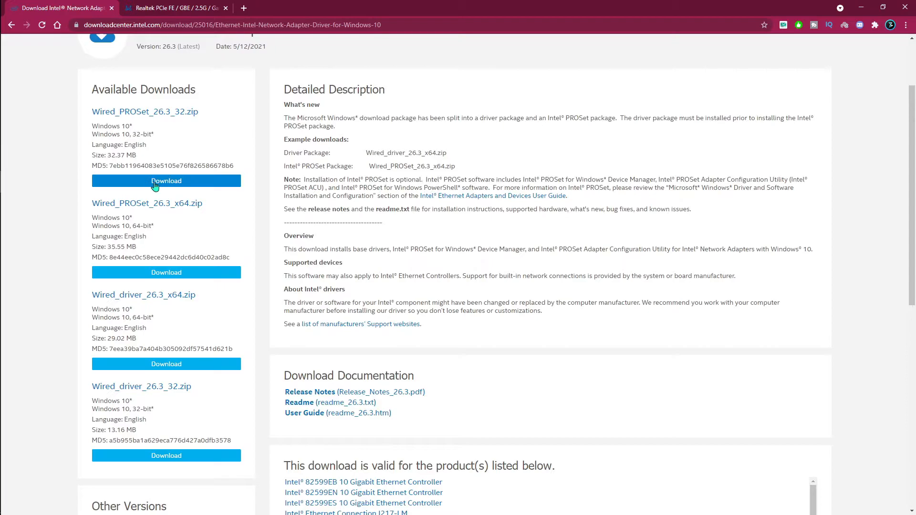
Download Wired_PROSet_26.3_32.zip with the Intel licence accepted, returning to the Realtek page.
{"action": "left_click", "coordinate": [166, 180]}
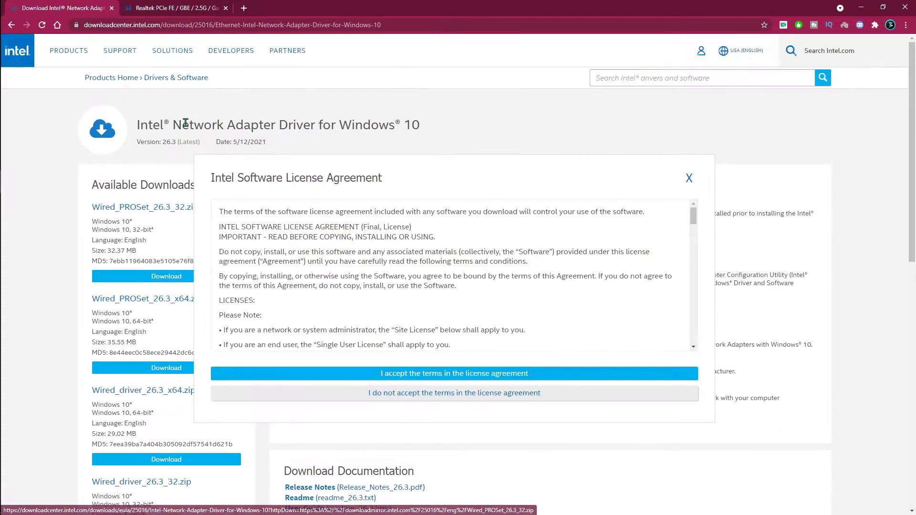
{"action": "left_click", "coordinate": [453, 373]}
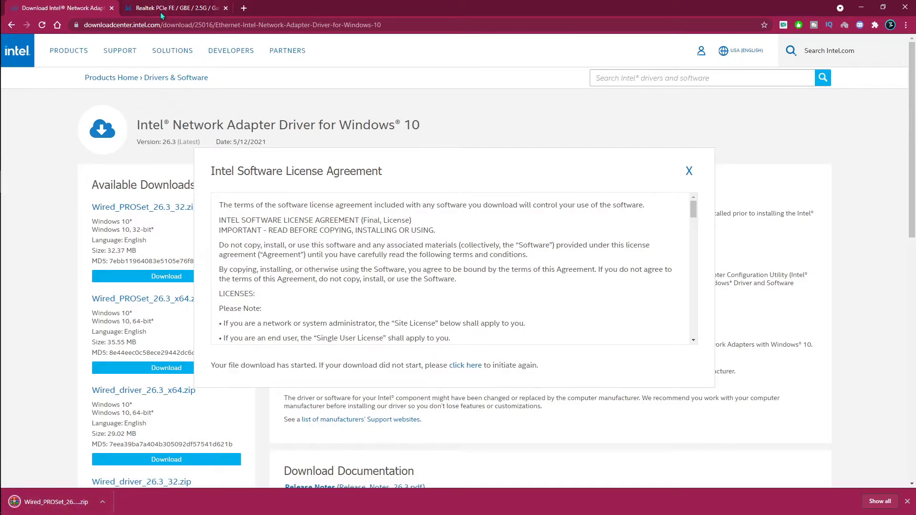
{"action": "left_click", "coordinate": [173, 7]}
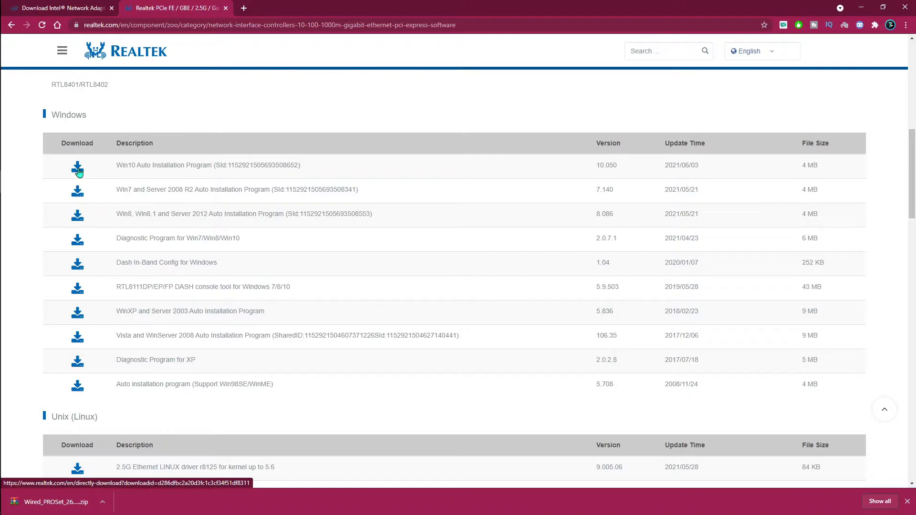
Download the Realtek Win10 Auto Installation Program and fill in the email field.
{"action": "left_click", "coordinate": [76, 168]}
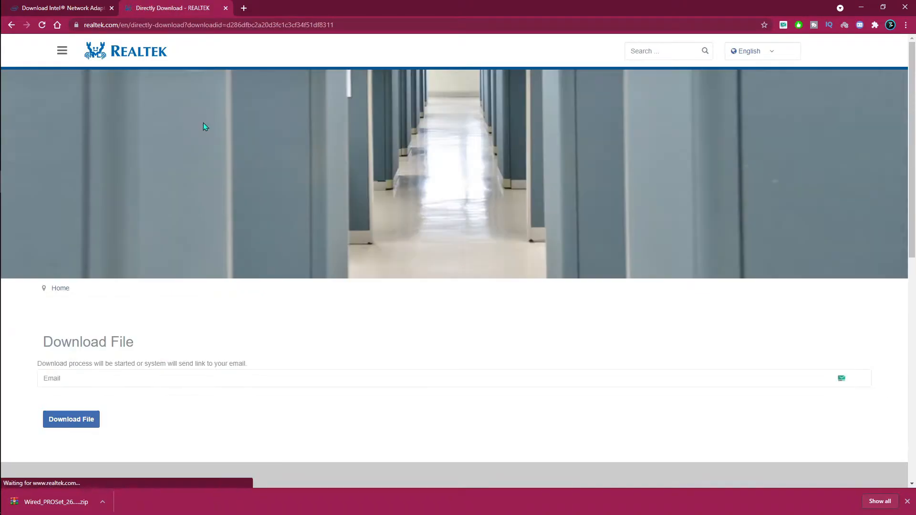
{"action": "scroll", "scroll_direction": "down", "scroll_amount": 3}
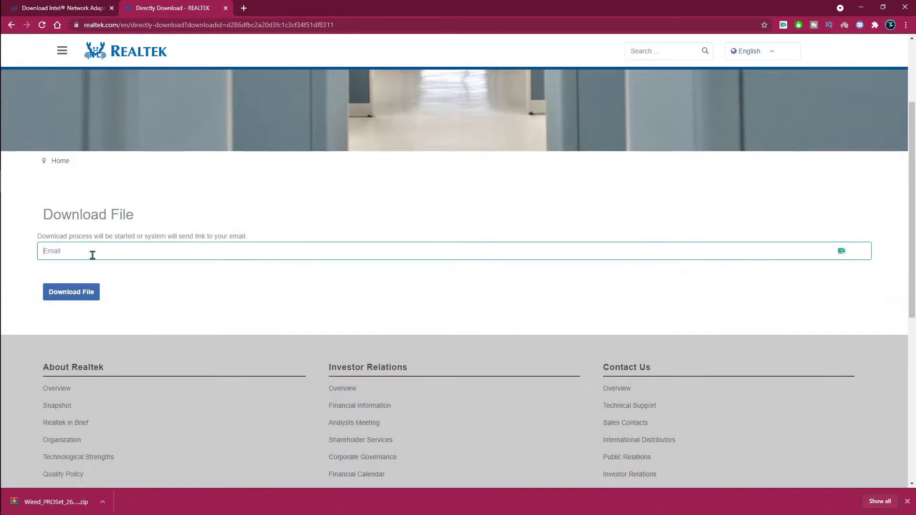
{"action": "type", "text": "sub"}
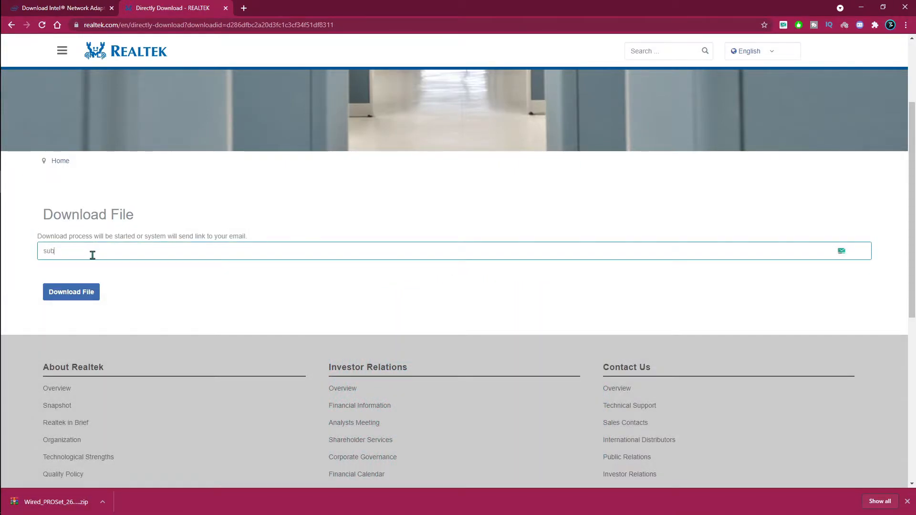
{"action": "type", "text": "s"}
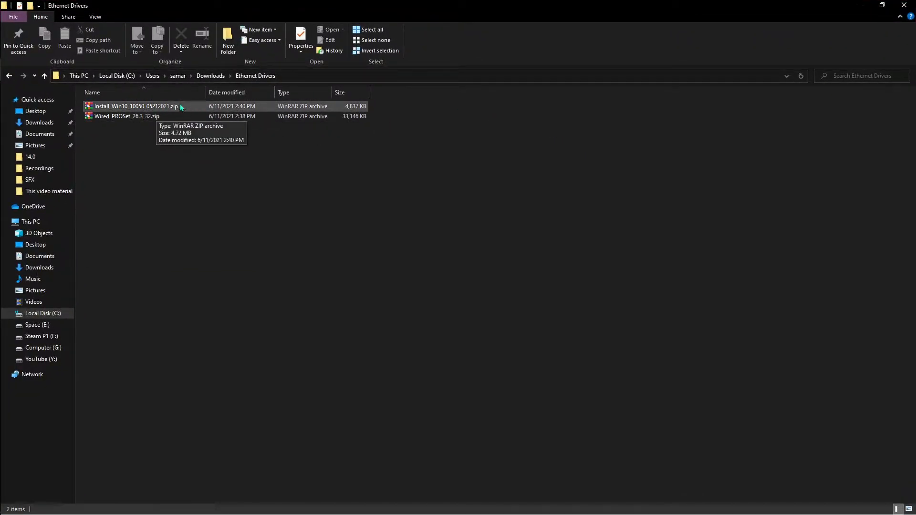
Extract Wired_PROSet_26.3_32.zip into the Ethernet Drivers folder with Extract Here.
{"action": "left_click", "coordinate": [126, 116]}
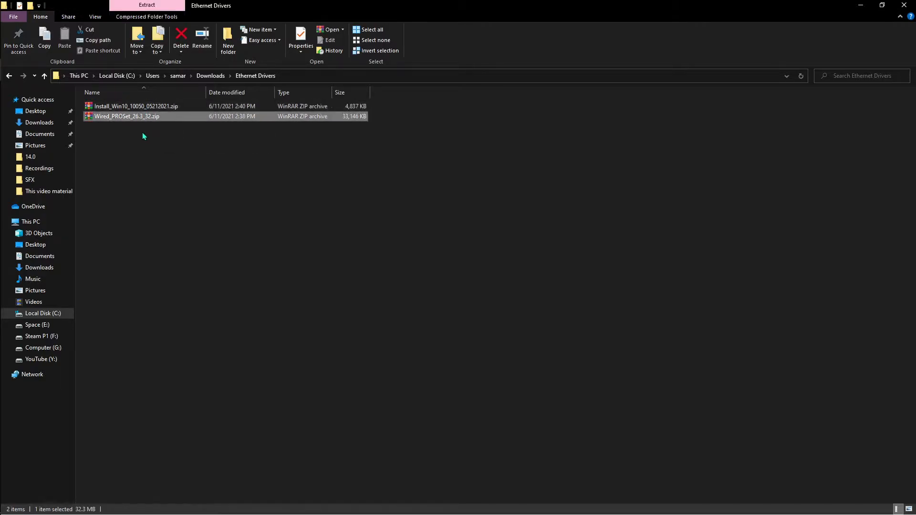
{"action": "left_click", "coordinate": [137, 106]}
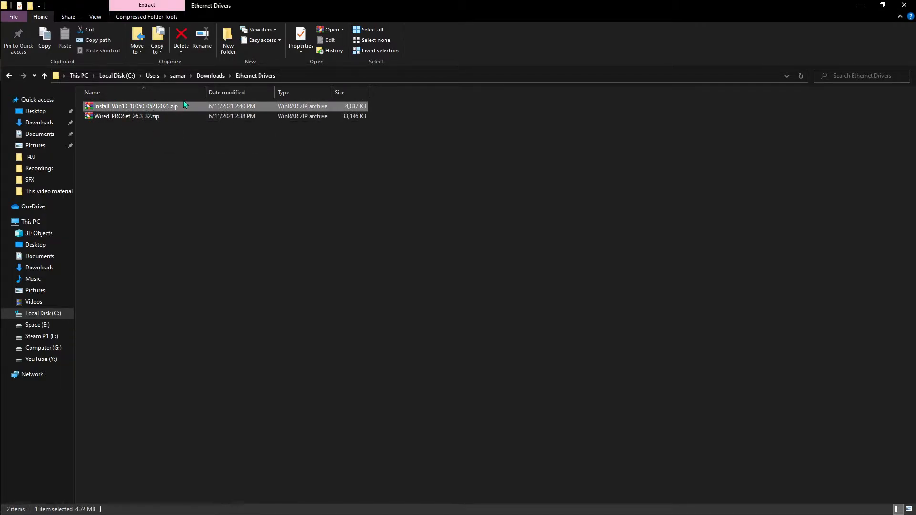
{"action": "left_click", "coordinate": [126, 117]}
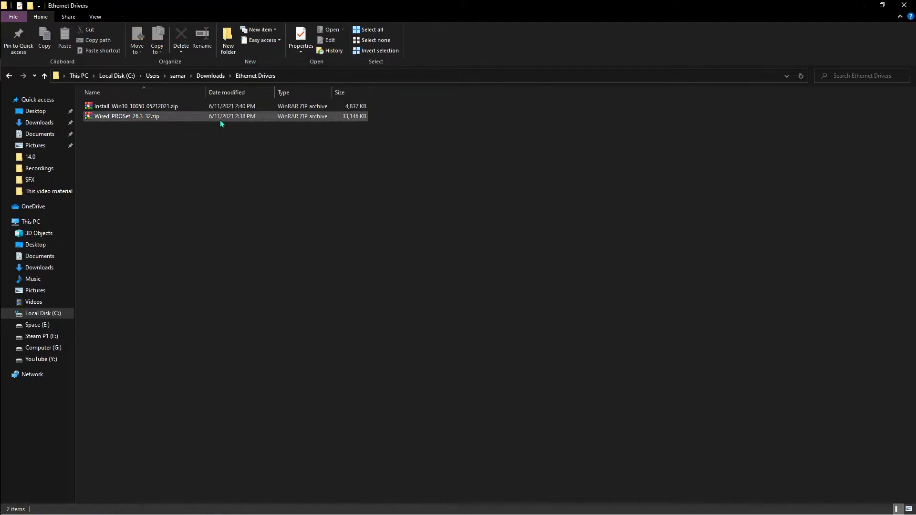
{"action": "right_click", "coordinate": [126, 116]}
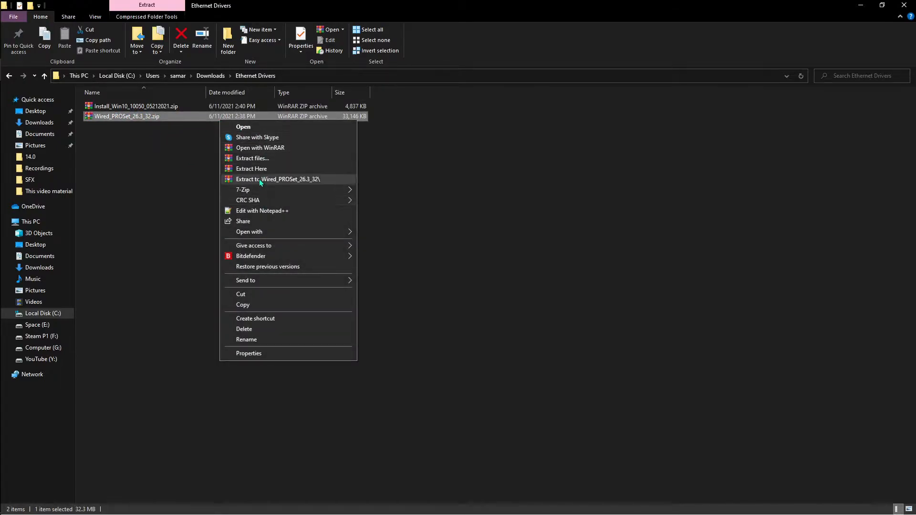
{"action": "left_click", "coordinate": [251, 169]}
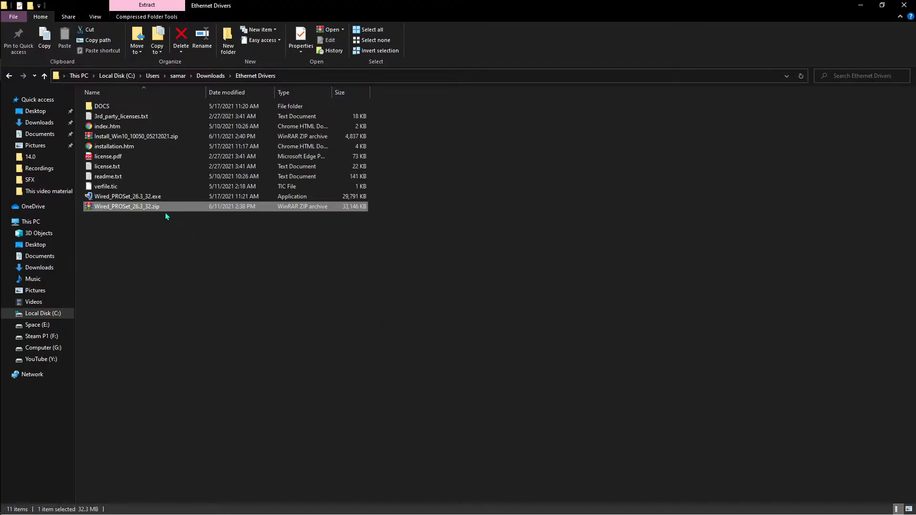
{"action": "mouse_move", "coordinate": [156, 163]}
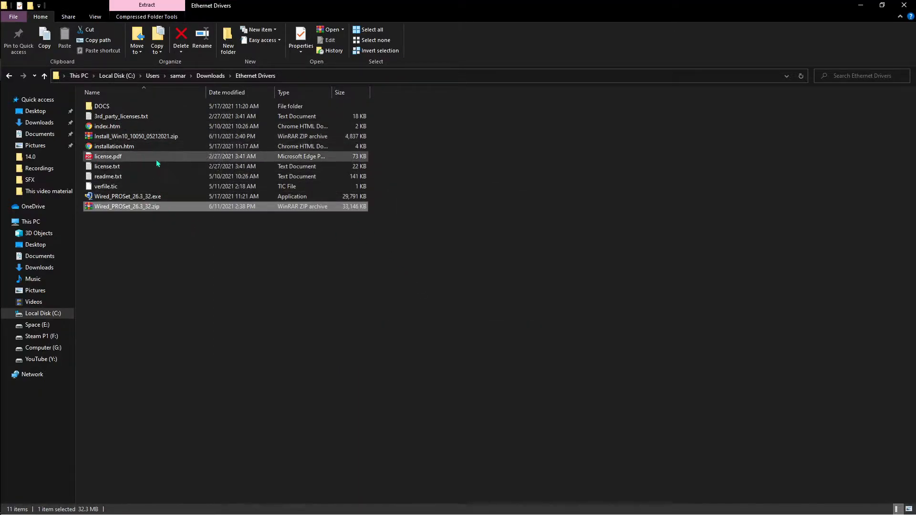
{"action": "mouse_move", "coordinate": [151, 195]}
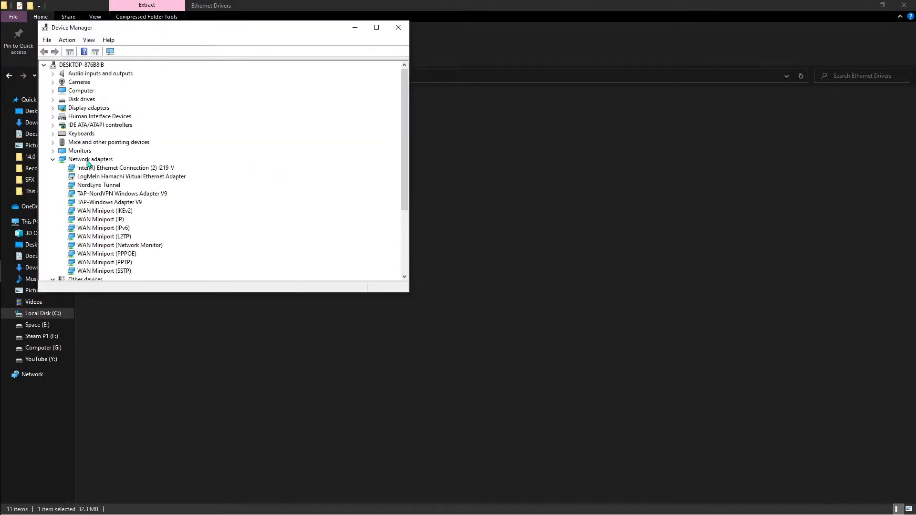
Start a manual driver update for the Intel Ethernet adapter, browsing for a folder.
{"action": "left_click", "coordinate": [124, 168]}
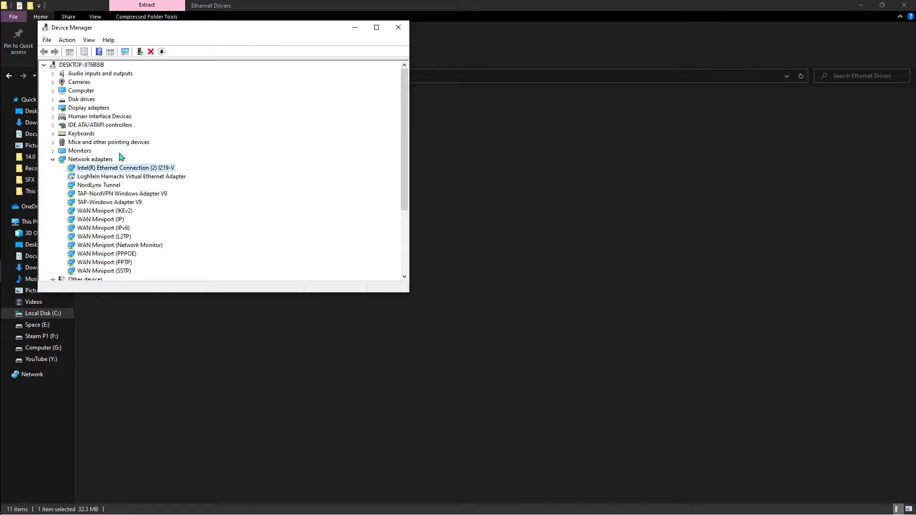
{"action": "mouse_move", "coordinate": [140, 177]}
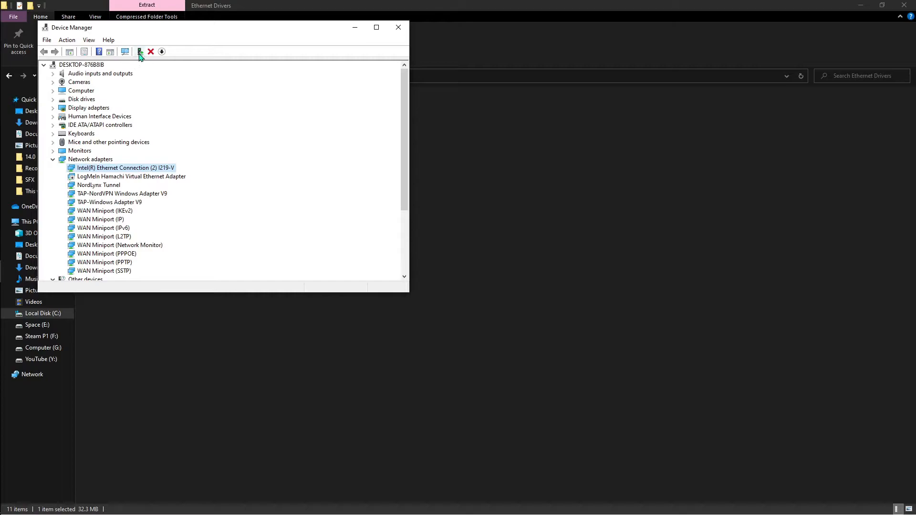
{"action": "right_click", "coordinate": [124, 168]}
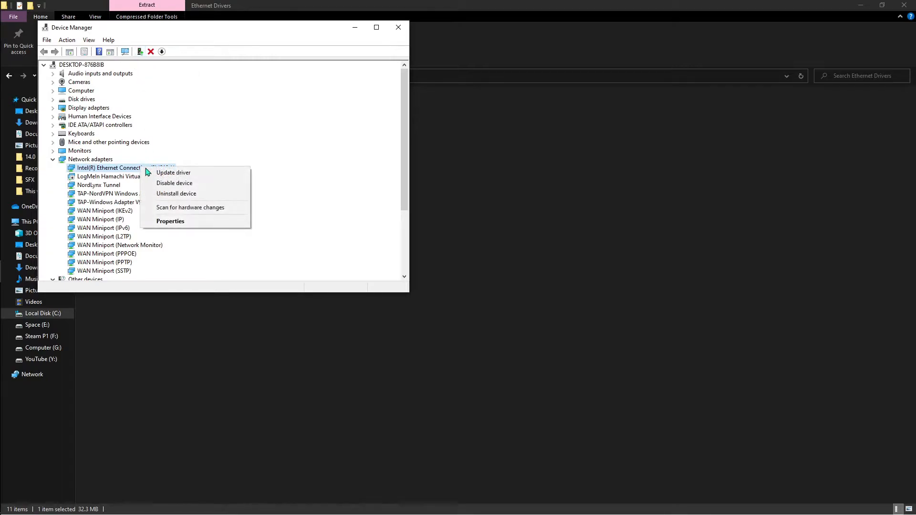
{"action": "left_click", "coordinate": [173, 172]}
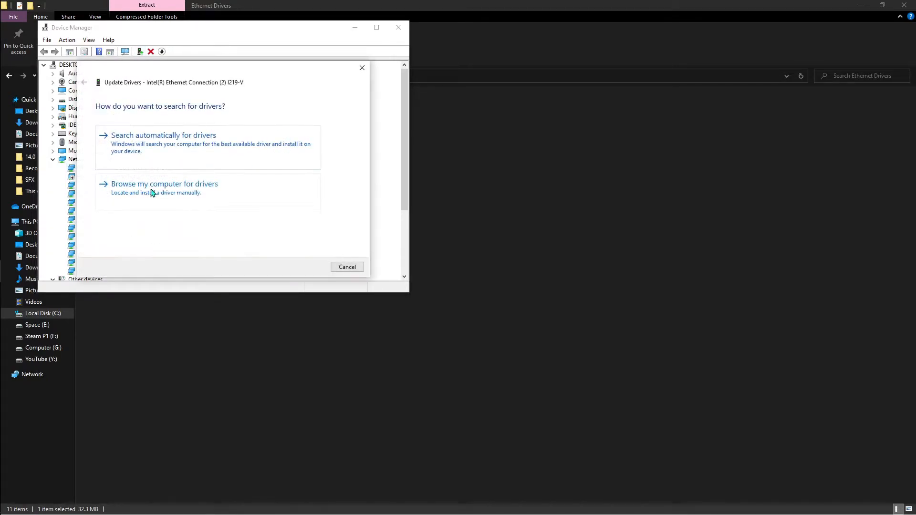
{"action": "left_click", "coordinate": [164, 184]}
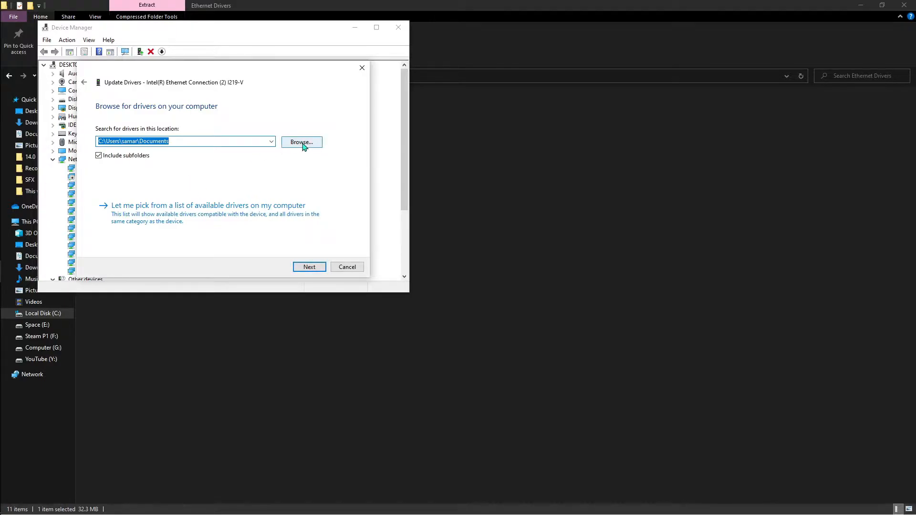
{"action": "left_click", "coordinate": [302, 143]}
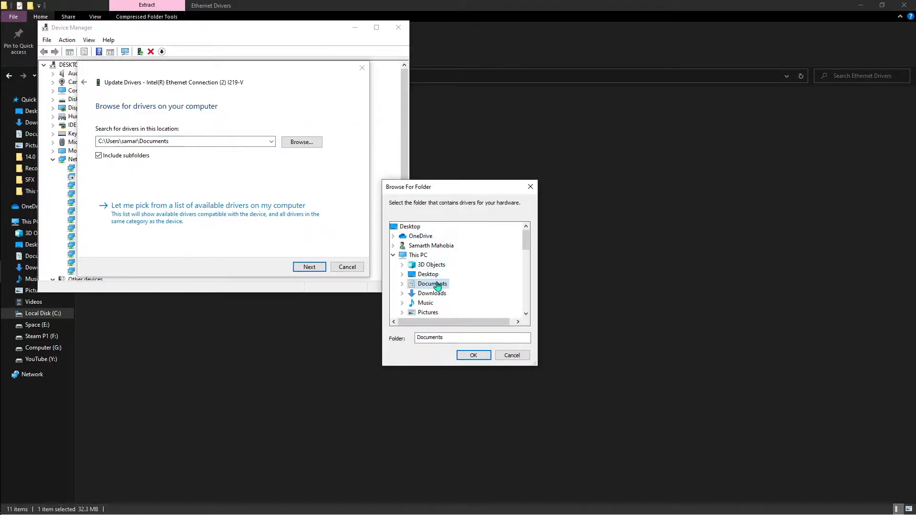
Search Downloads\Ethernet Drivers for drivers; Windows reports the best driver is already installed.
{"action": "left_click", "coordinate": [428, 274]}
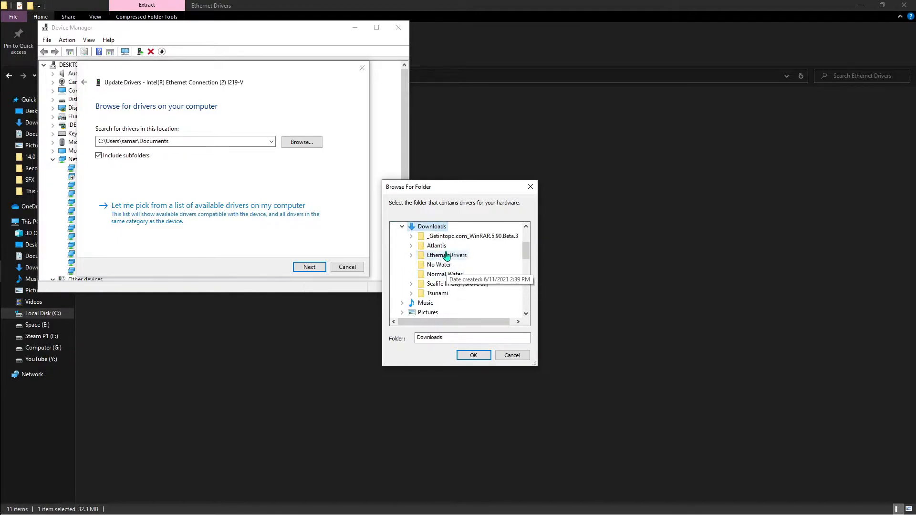
{"action": "left_click", "coordinate": [446, 256]}
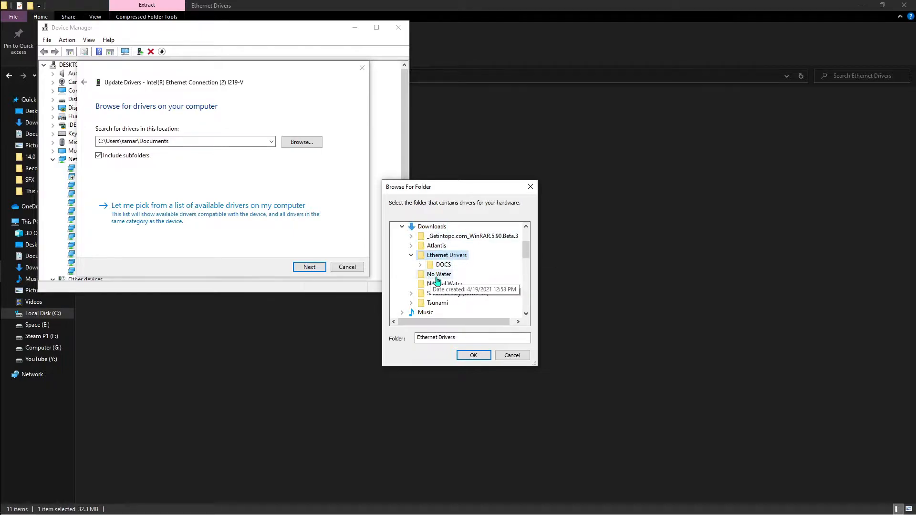
{"action": "left_click", "coordinate": [444, 264]}
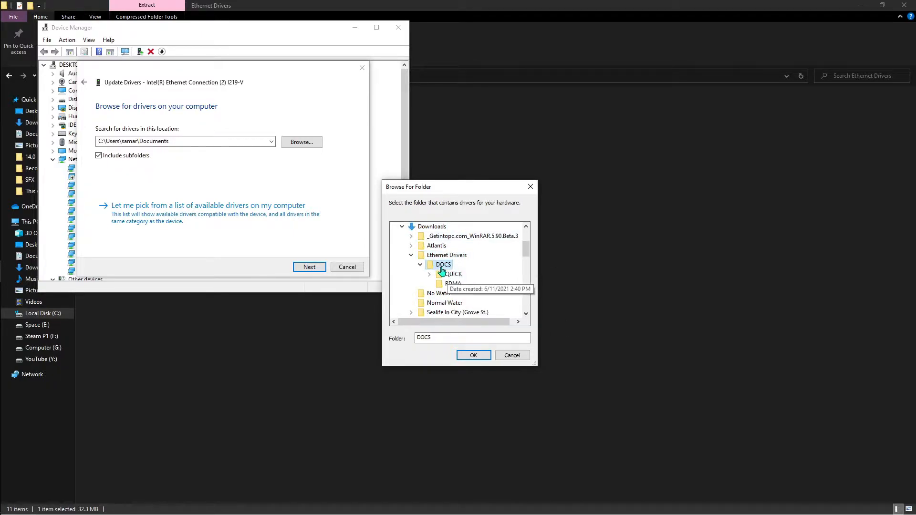
{"action": "left_click", "coordinate": [446, 255]}
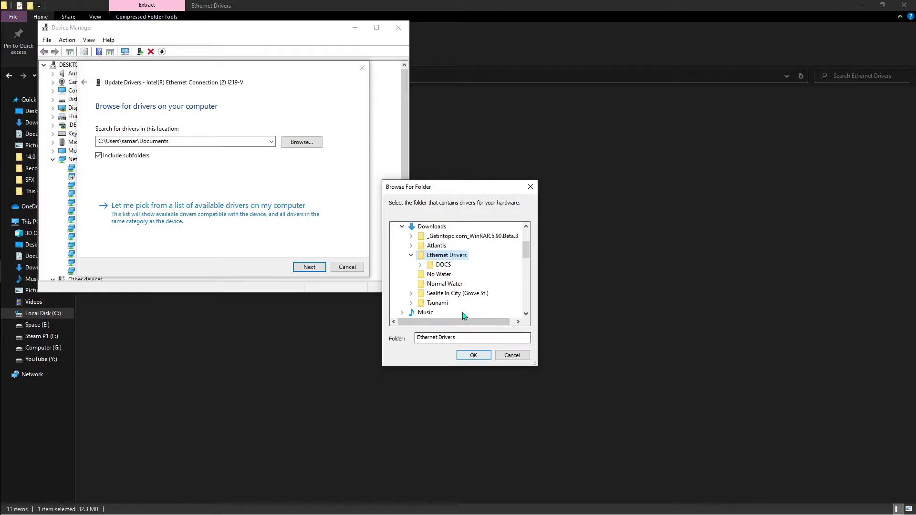
{"action": "left_click", "coordinate": [473, 355]}
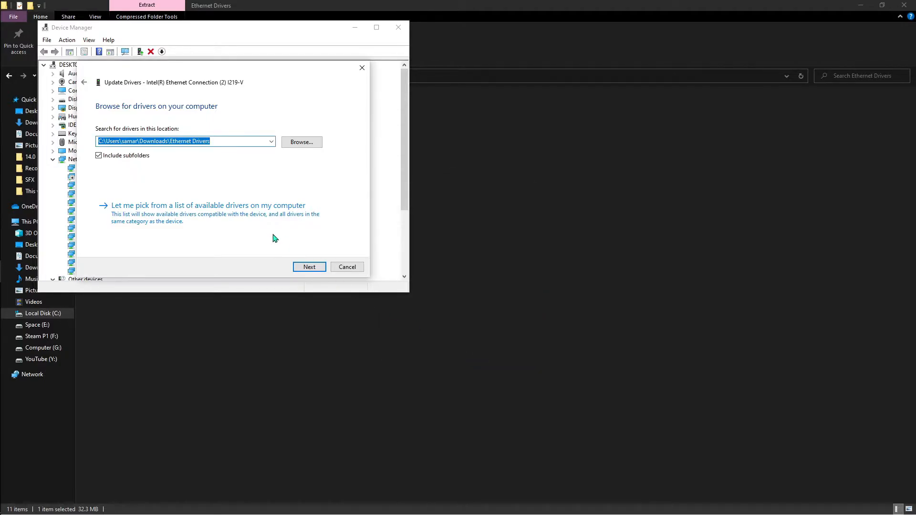
{"action": "left_click", "coordinate": [310, 267]}
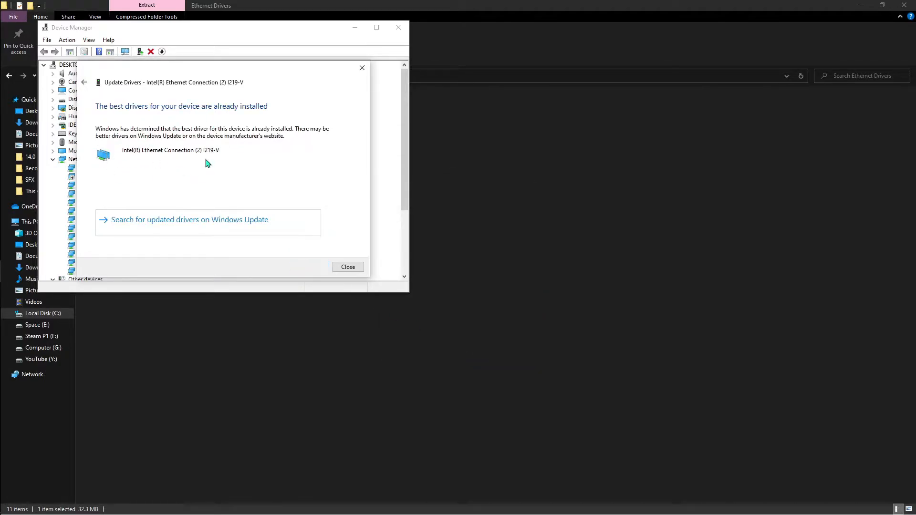
{"action": "left_click", "coordinate": [347, 268]}
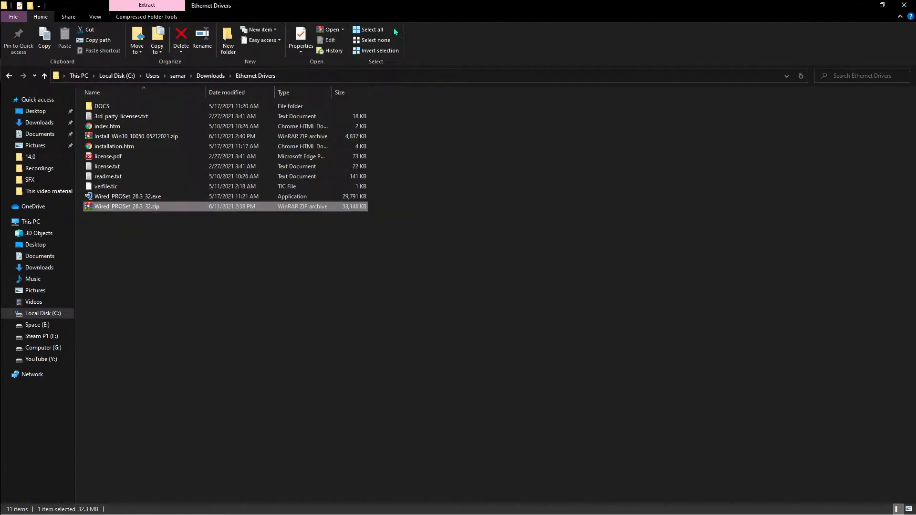
{"action": "mouse_move", "coordinate": [129, 103]}
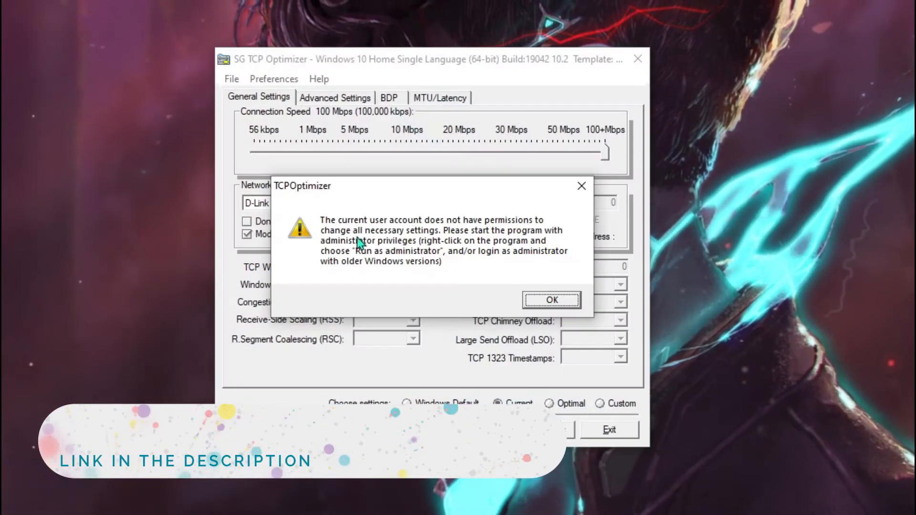
Dismiss the TCP Optimizer permissions warning and import a saved settings file.
{"action": "left_click", "coordinate": [551, 300]}
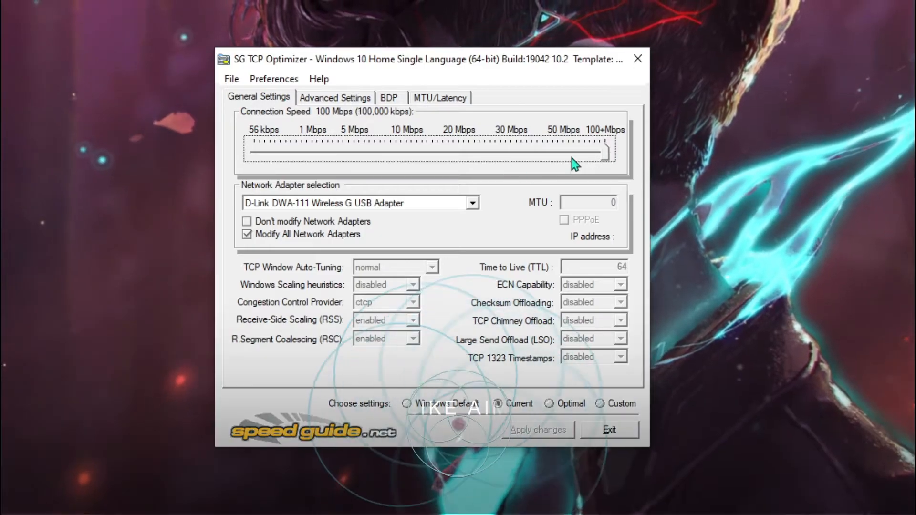
{"action": "left_click", "coordinate": [231, 79]}
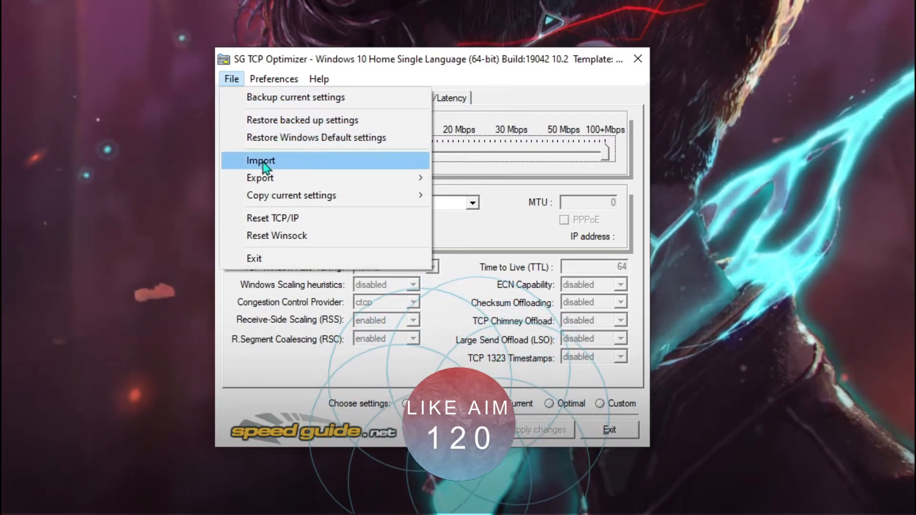
{"action": "mouse_move", "coordinate": [260, 178]}
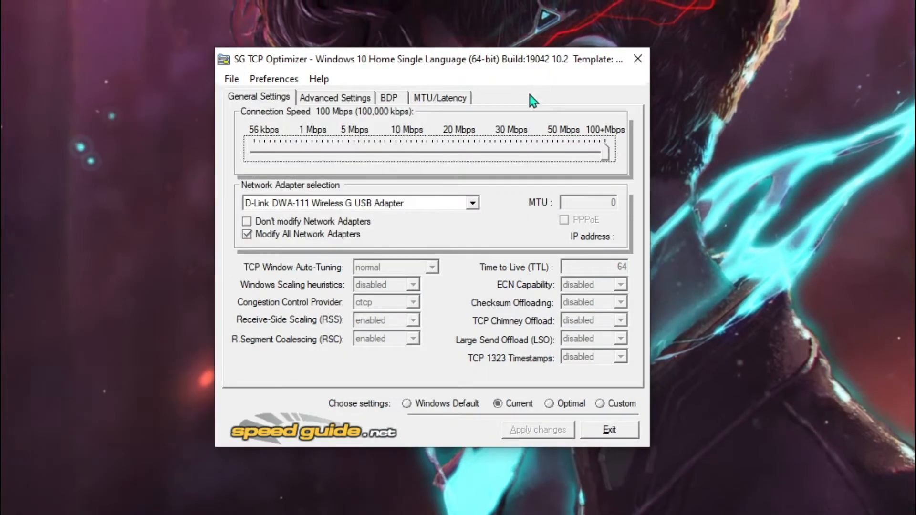
{"action": "mouse_move", "coordinate": [544, 438]}
{"action": "type", "text": "ping"}
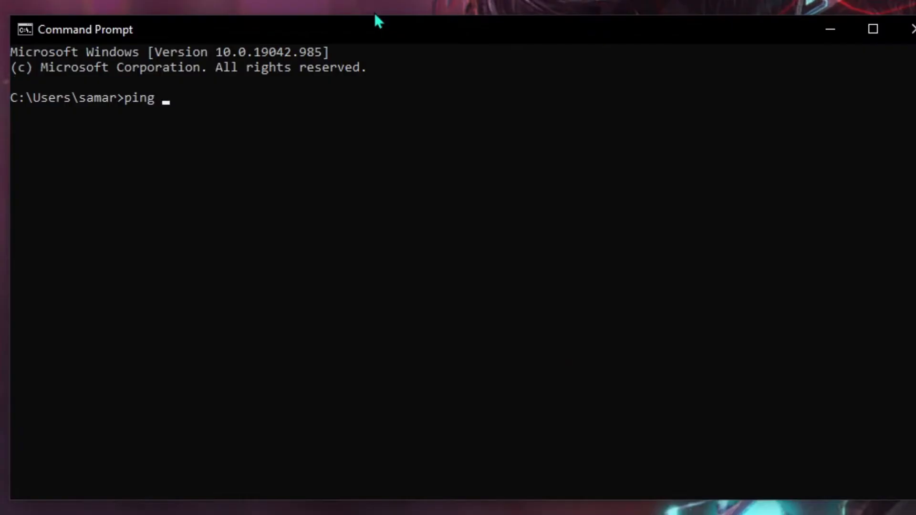
Ping 8.8.8.8 and 1.1.1.1 from Command Prompt to check latency.
{"action": "type", "text": "8.8.8.8"}
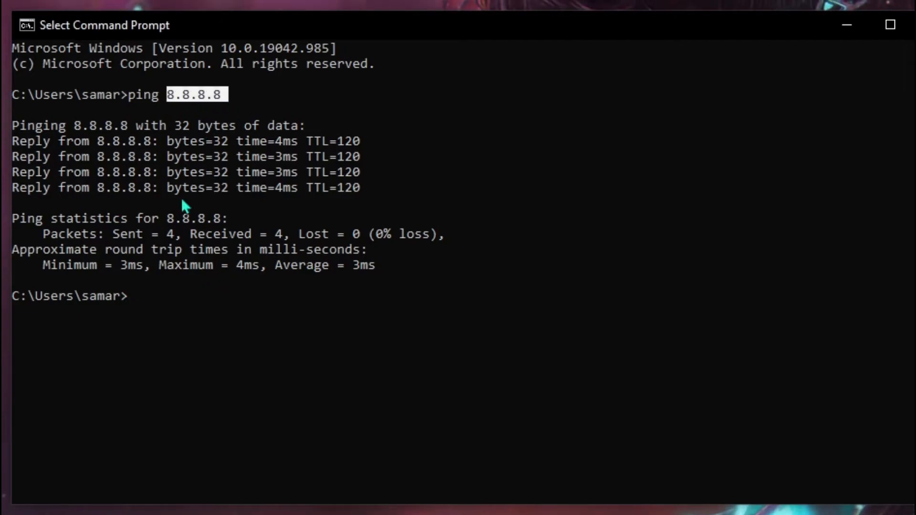
{"action": "type", "text": "ping 1.1.1.1"}
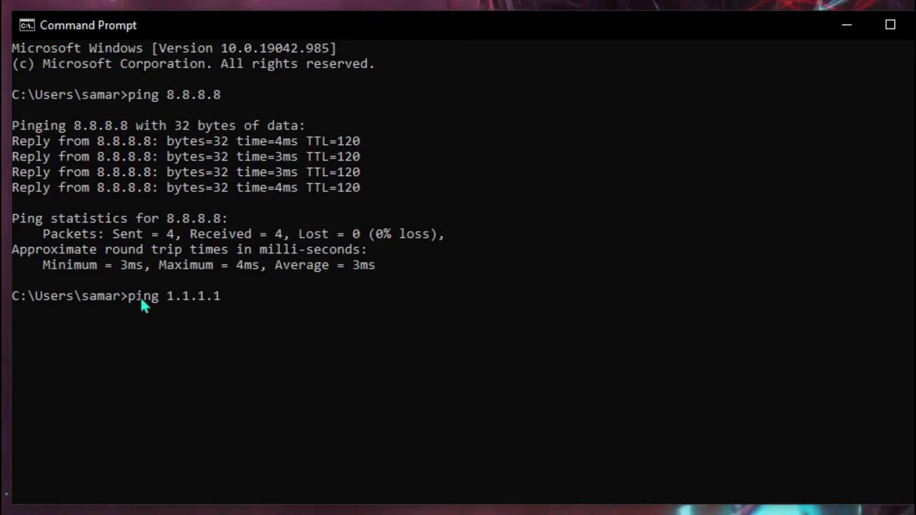
{"action": "key", "text": "Enter"}
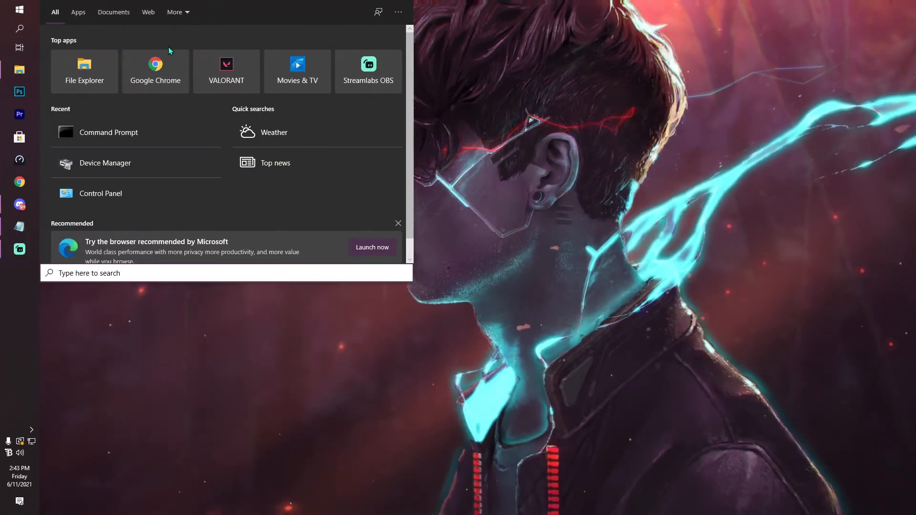
Reach the Ethernet connection's IPv4 properties through Network and Sharing Center.
{"action": "left_click", "coordinate": [100, 194]}
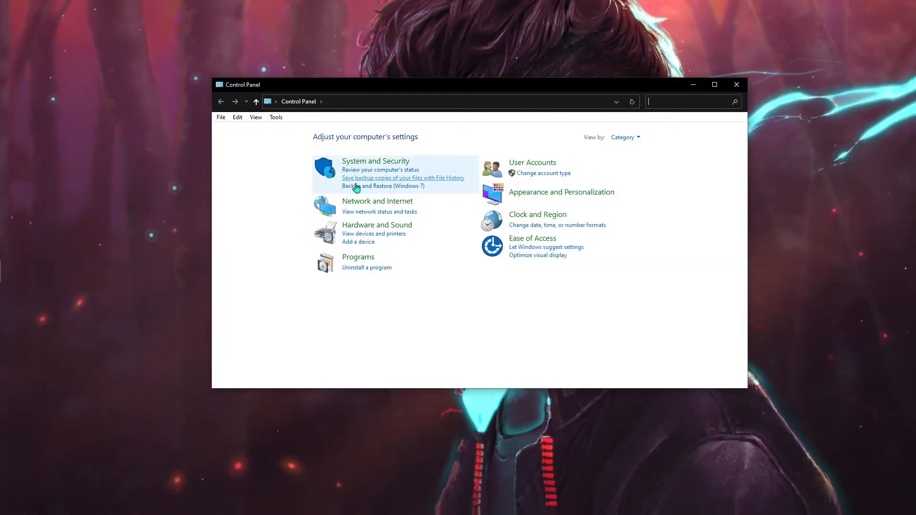
{"action": "left_click", "coordinate": [378, 201]}
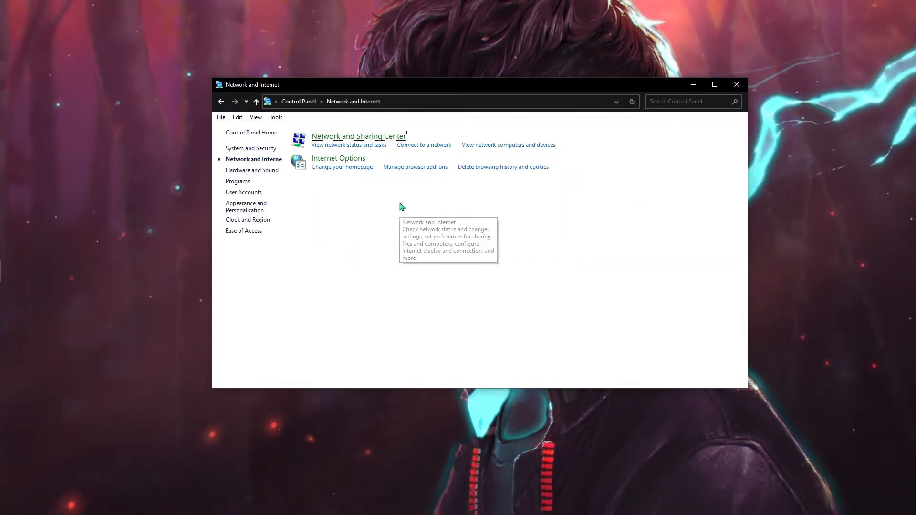
{"action": "left_click", "coordinate": [358, 137]}
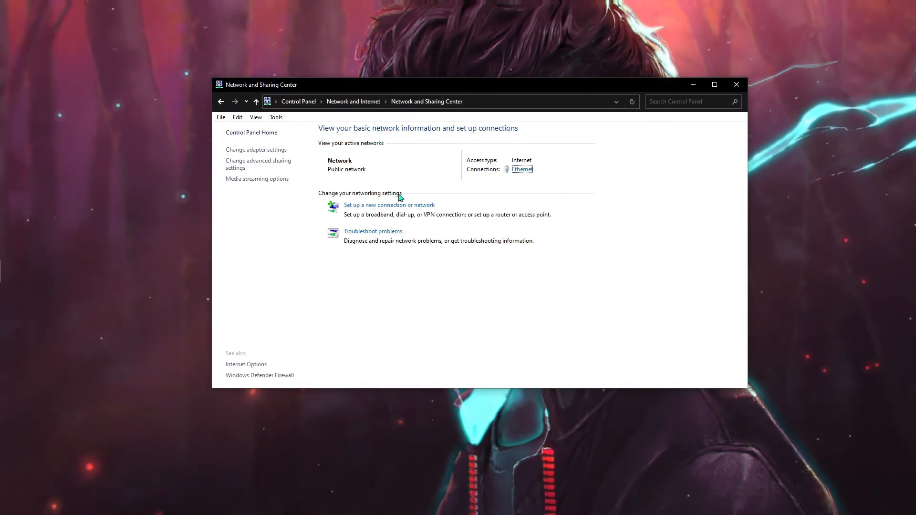
{"action": "left_click", "coordinate": [522, 169]}
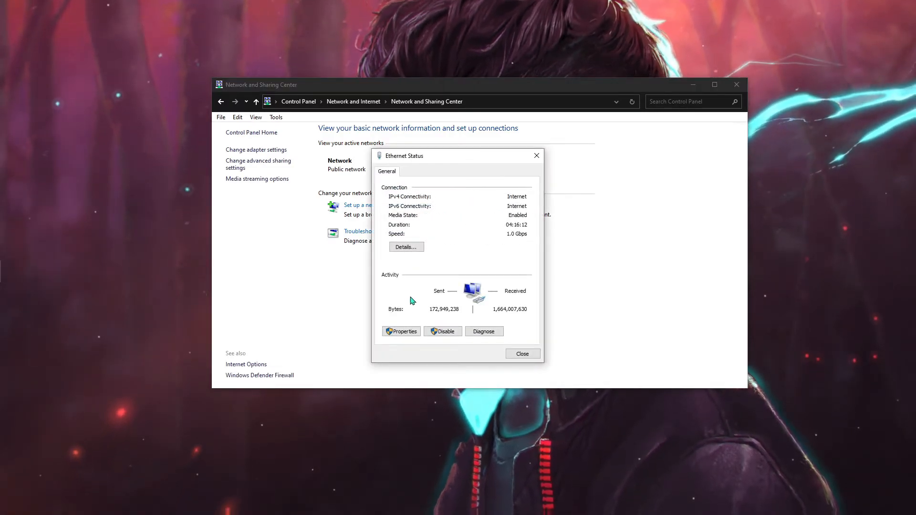
{"action": "left_click", "coordinate": [402, 331]}
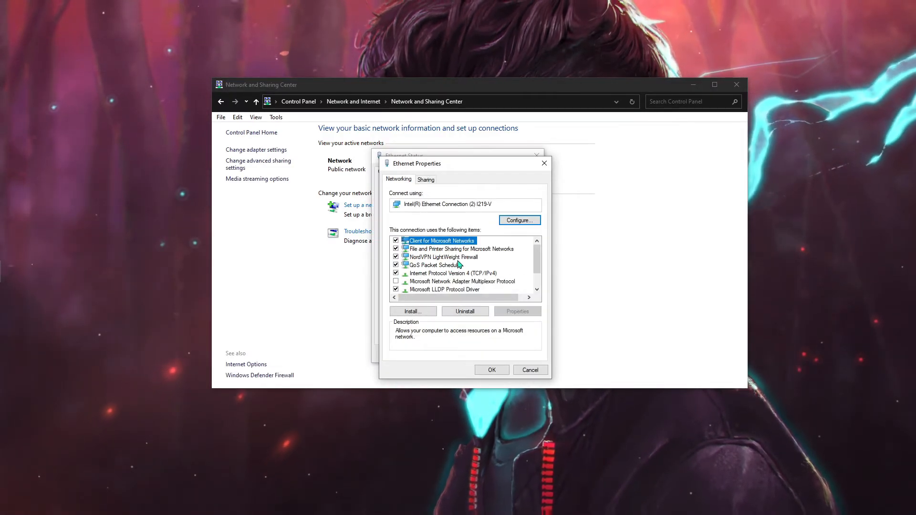
{"action": "left_click", "coordinate": [452, 273]}
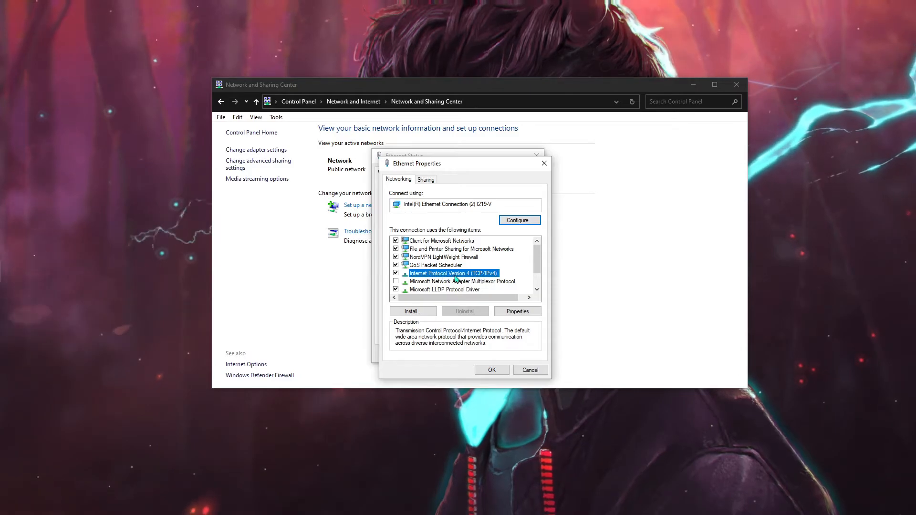
{"action": "left_click", "coordinate": [516, 311]}
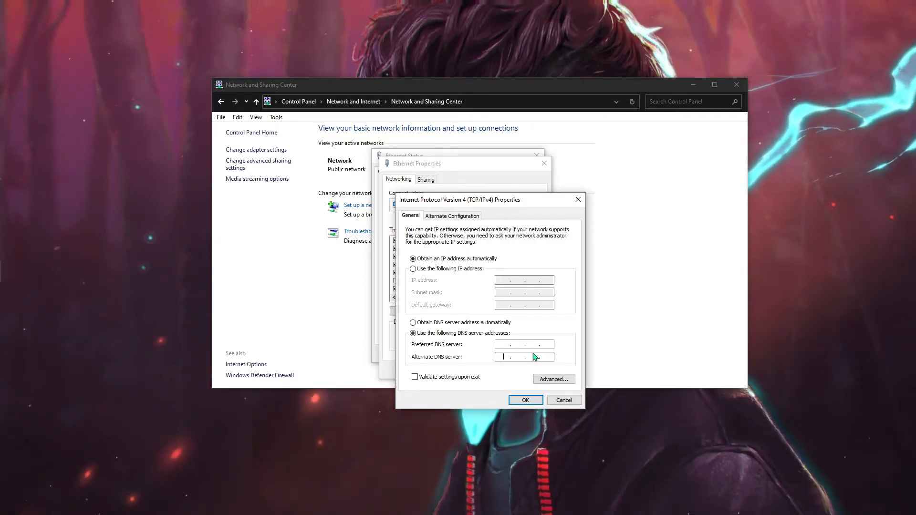
Set DNS servers 1.1.1.1 and 1.0.0.1 and confirm the Ethernet properties.
{"action": "type", "text": "1.1.1."}
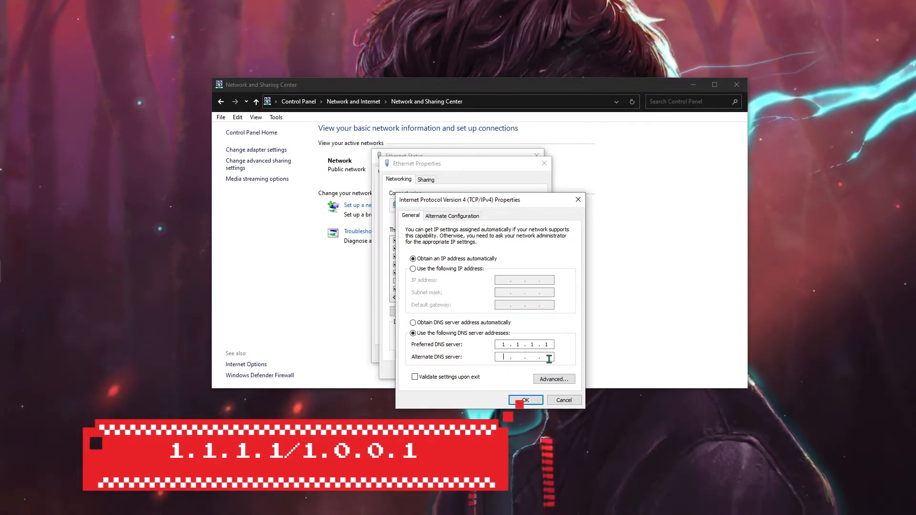
{"action": "type", "text": "1.0.0."}
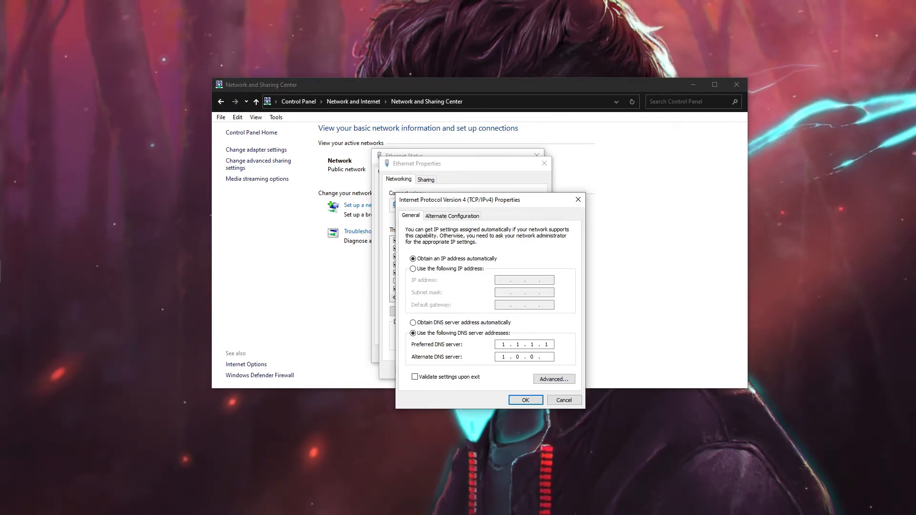
{"action": "left_click", "coordinate": [524, 400]}
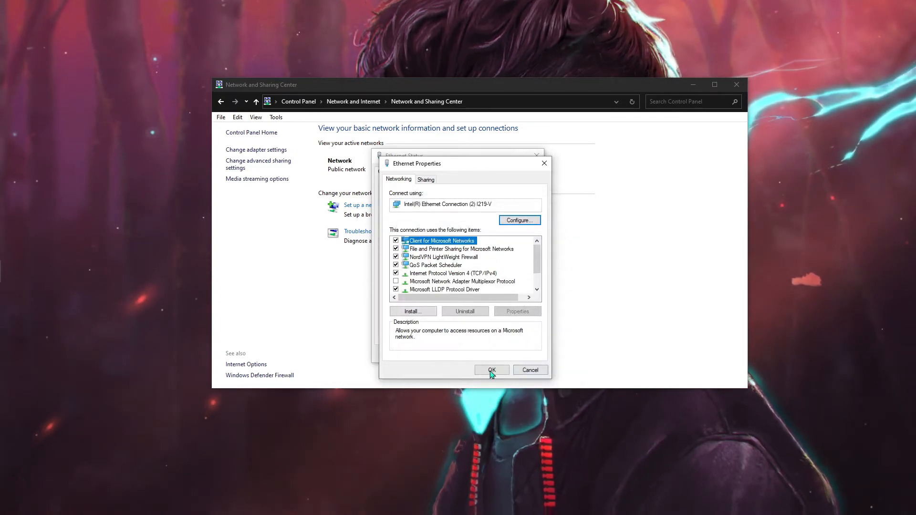
{"action": "left_click", "coordinate": [491, 371]}
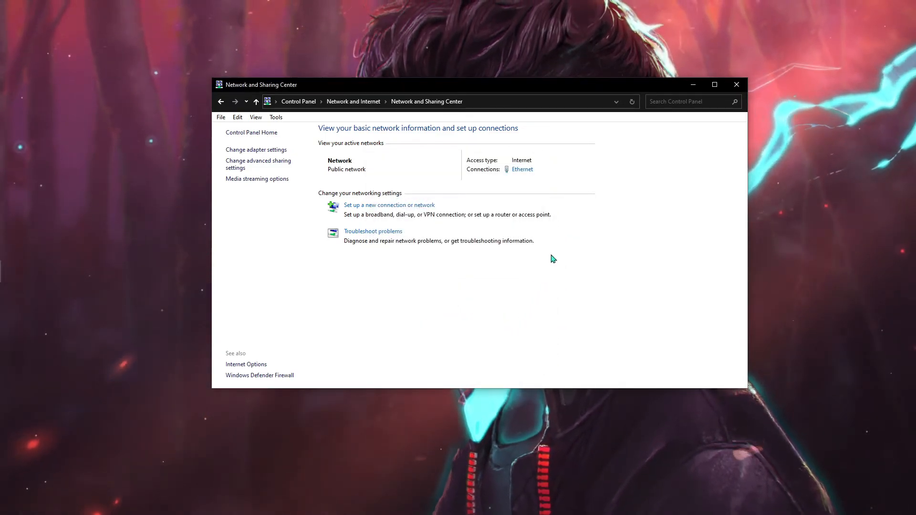
{"action": "left_click", "coordinate": [8, 11]}
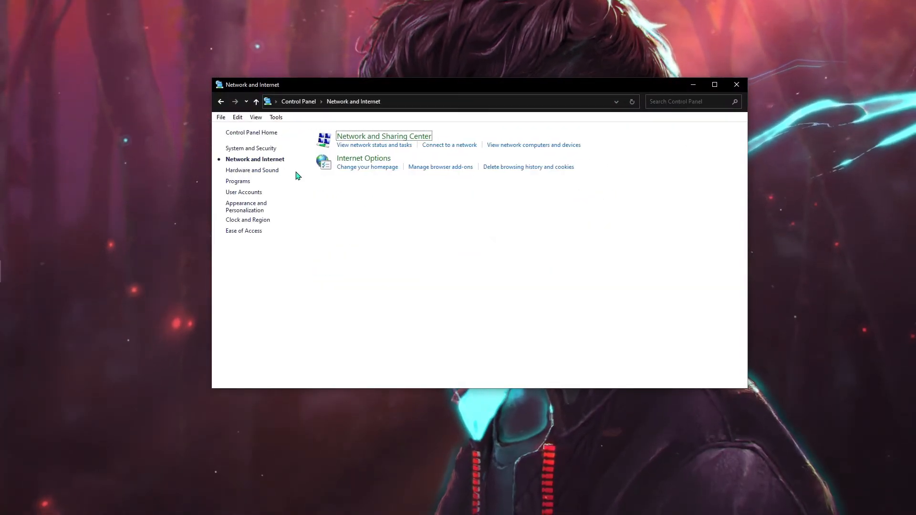
Untick 'Allow the computer to turn off this device to save power' on the Ethernet adapter.
{"action": "left_click", "coordinate": [384, 135]}
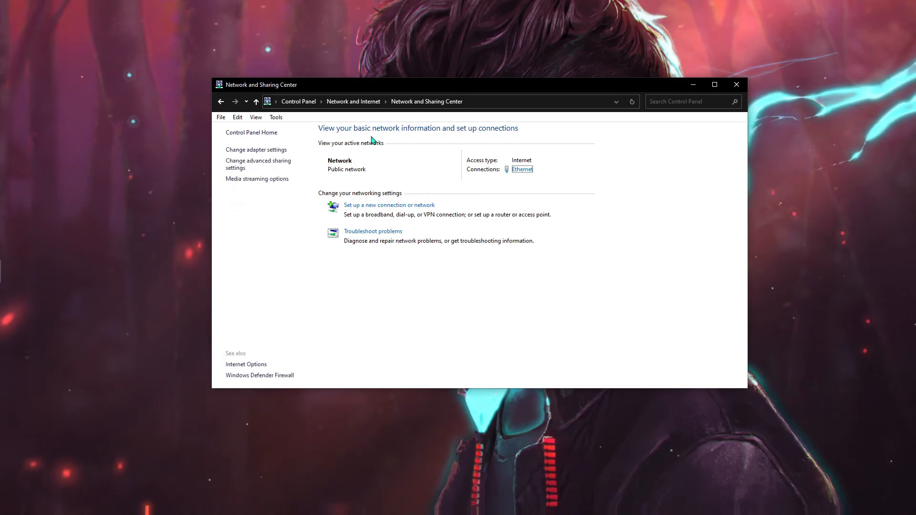
{"action": "left_click", "coordinate": [521, 169]}
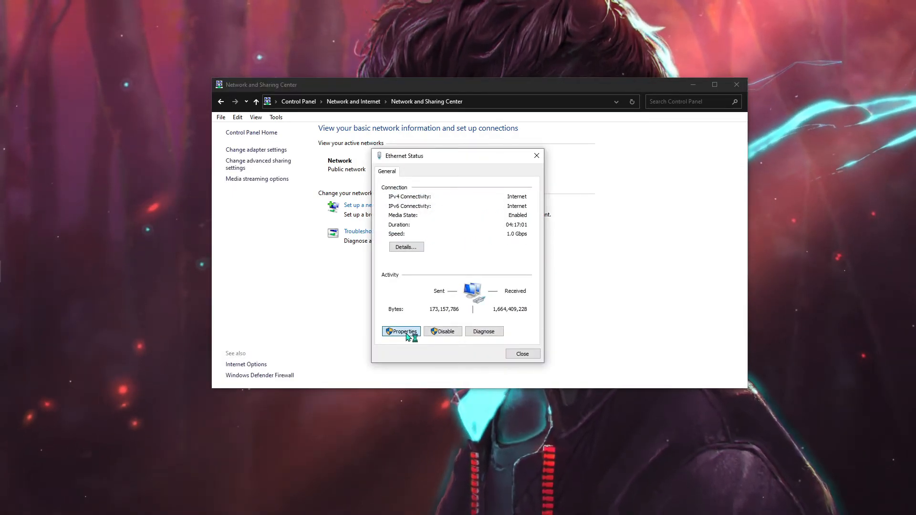
{"action": "left_click", "coordinate": [402, 332]}
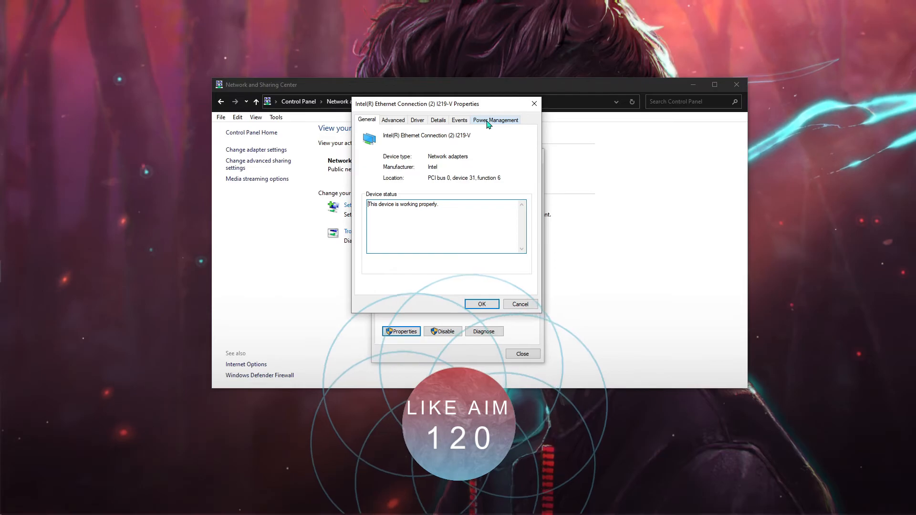
{"action": "left_click", "coordinate": [496, 121]}
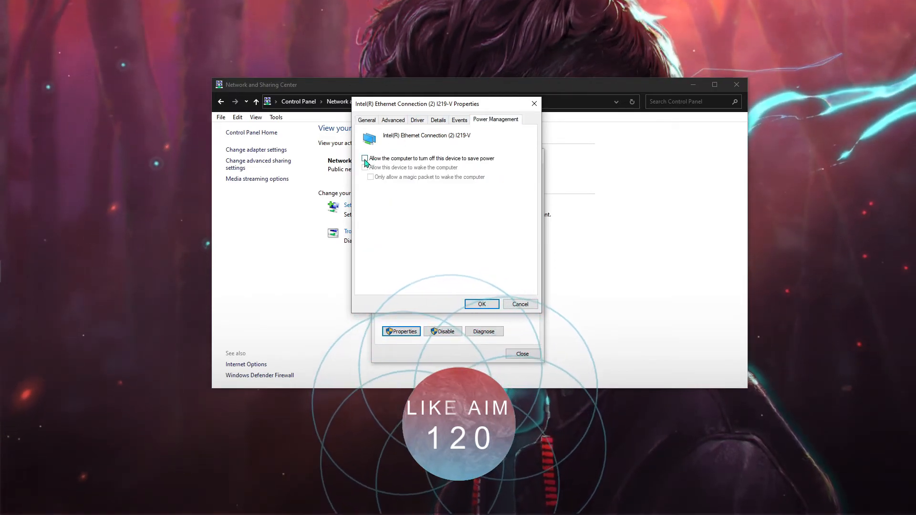
{"action": "left_click", "coordinate": [364, 158]}
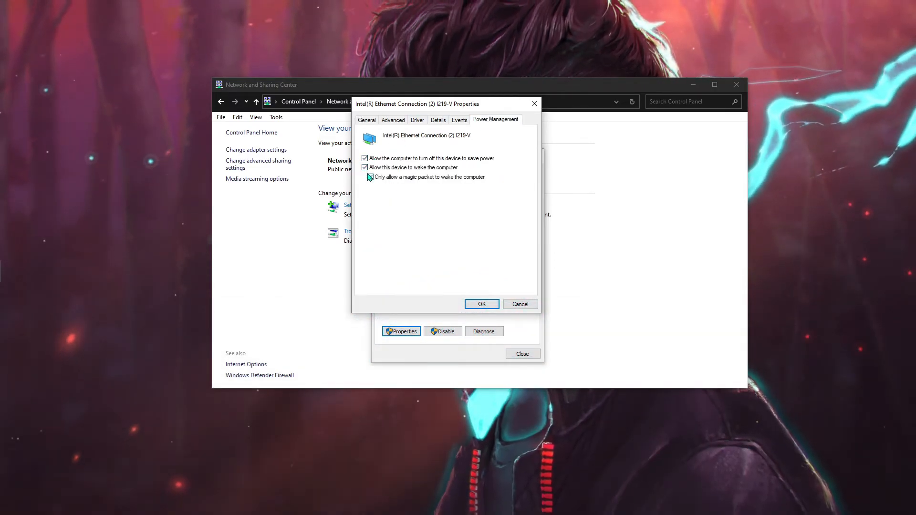
{"action": "left_click", "coordinate": [365, 157]}
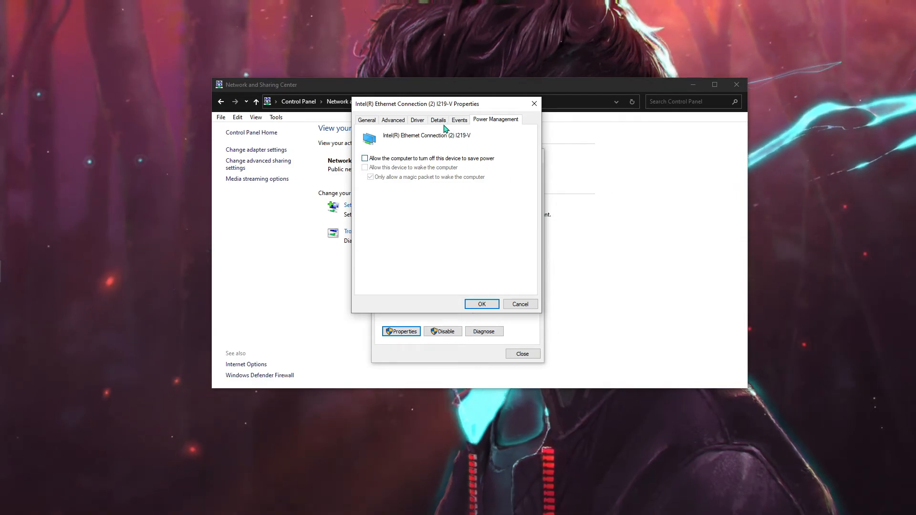
Review the adapter's advanced properties from Energy Efficient Ethernet through Legacy Switch Compatibility, confirming IPv4 Checksum and Large Send Offload are disabled.
{"action": "left_click", "coordinate": [392, 120]}
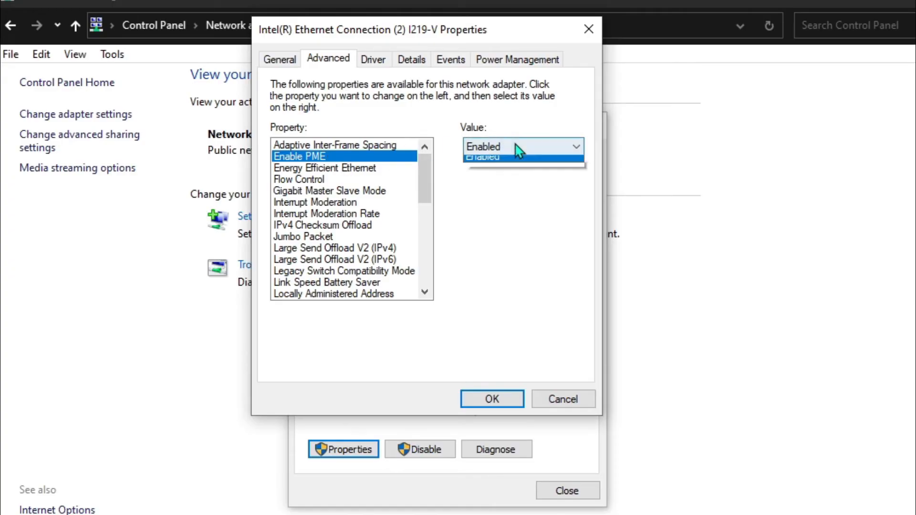
{"action": "left_click", "coordinate": [325, 168]}
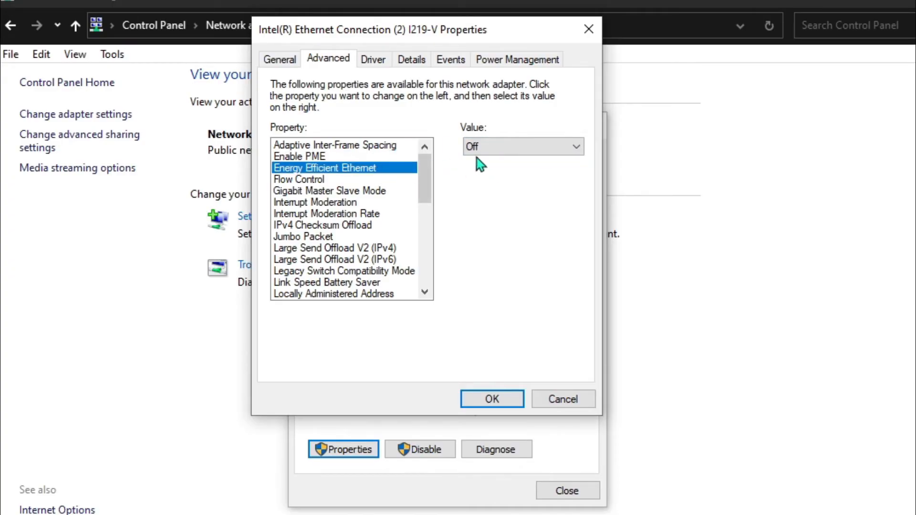
{"action": "left_click", "coordinate": [299, 180]}
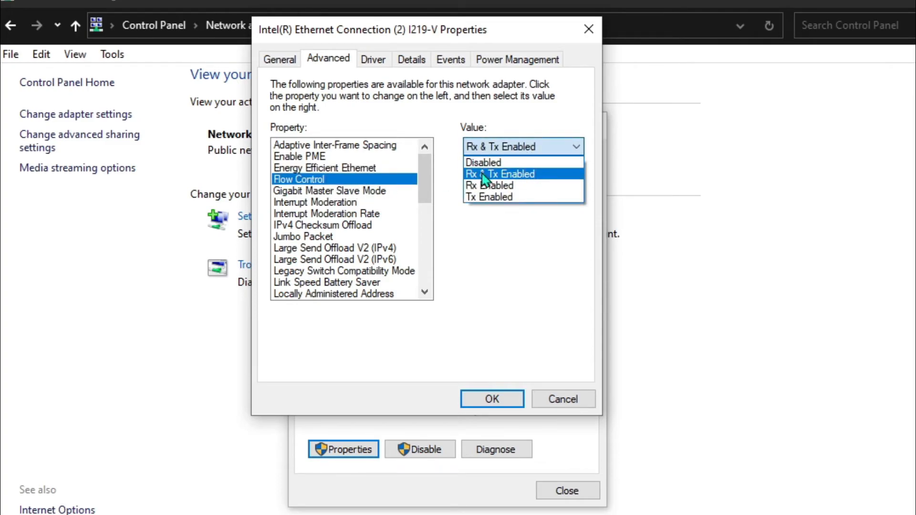
{"action": "left_click", "coordinate": [330, 191]}
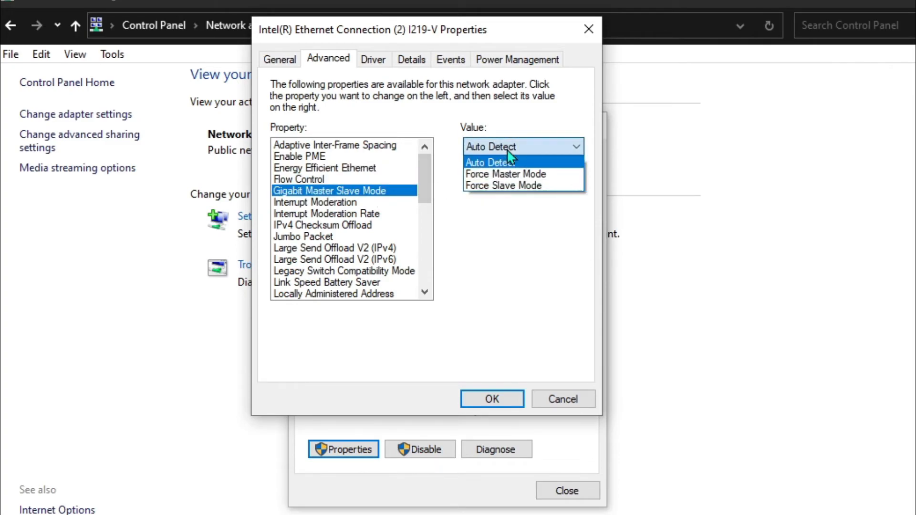
{"action": "left_click", "coordinate": [315, 202]}
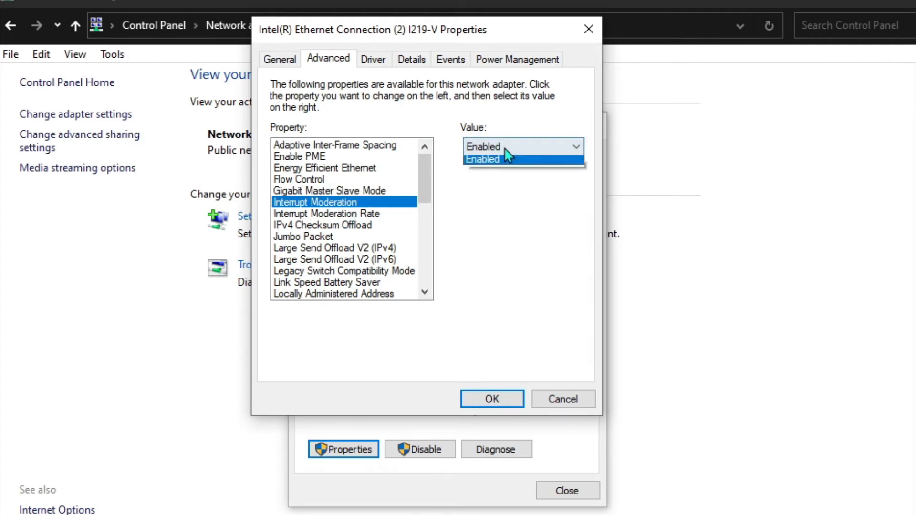
{"action": "left_click", "coordinate": [327, 213]}
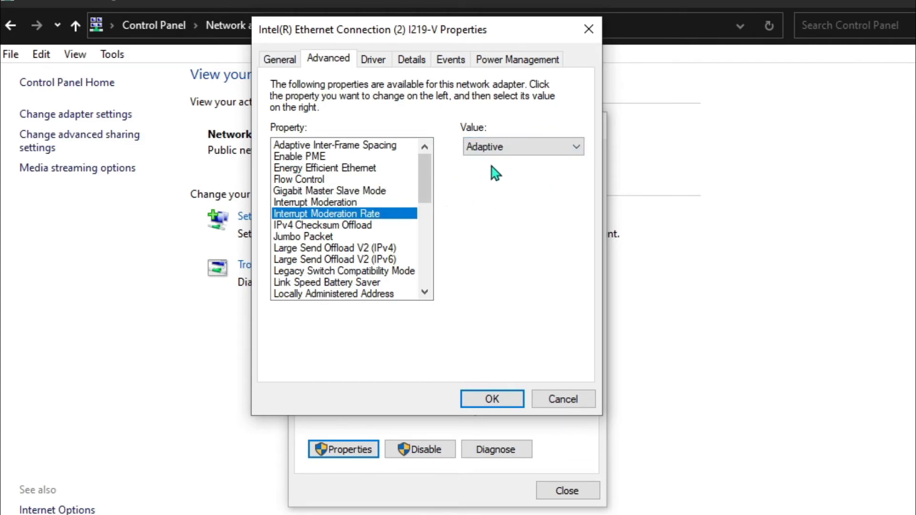
{"action": "left_click", "coordinate": [322, 225]}
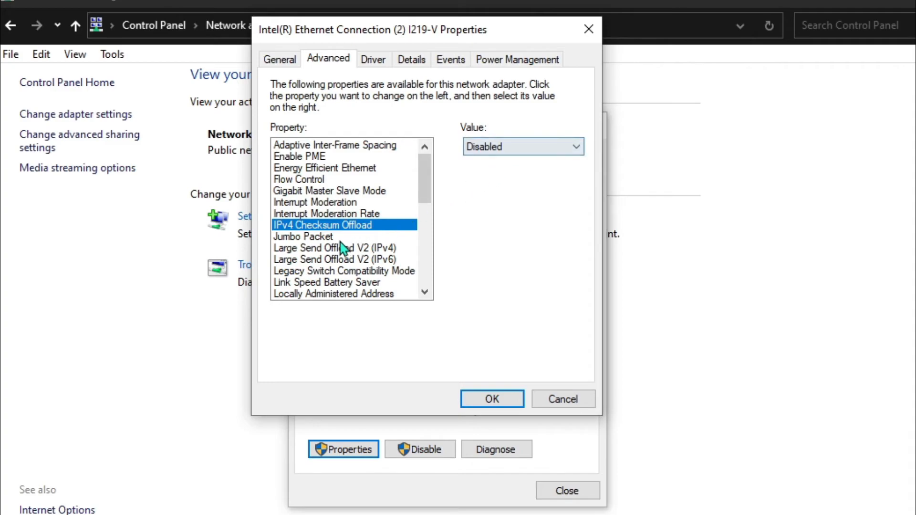
{"action": "left_click", "coordinate": [336, 249]}
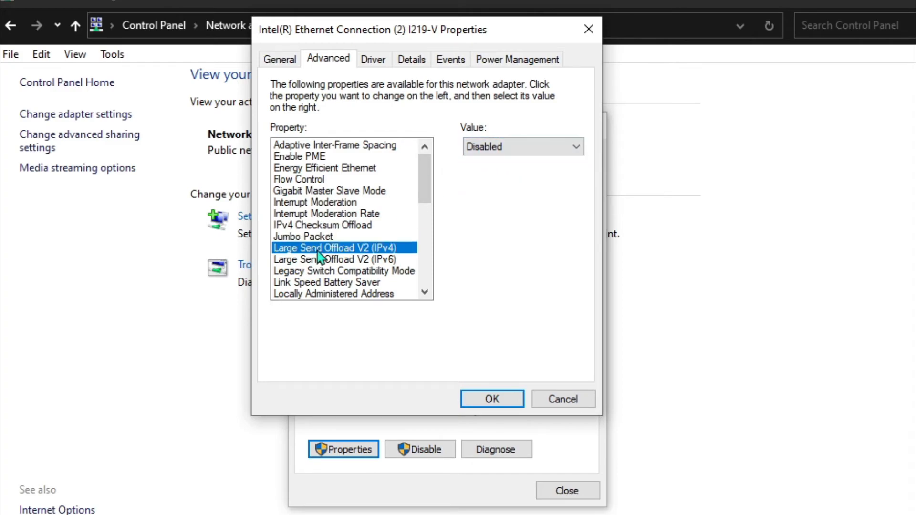
{"action": "left_click", "coordinate": [344, 270]}
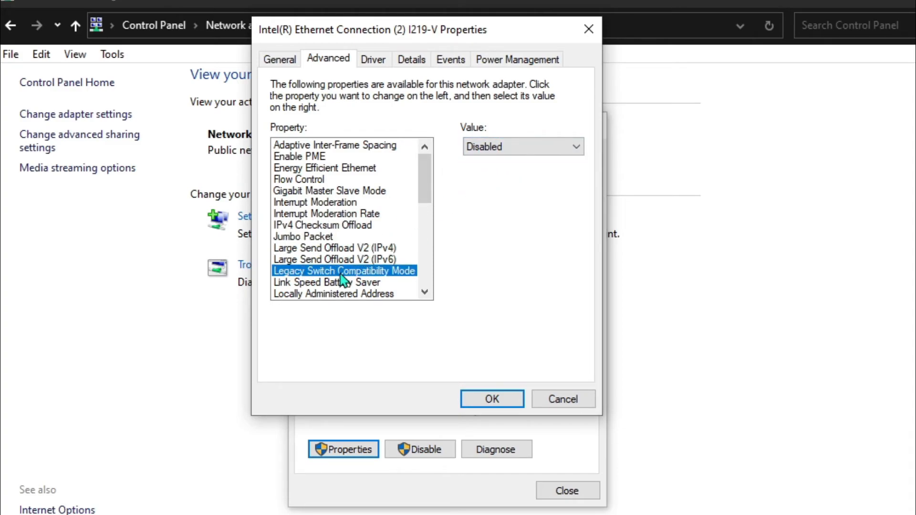
Review the remaining properties through Speed & Duplex, confirming PTP Hardware Timestamp and Software Timestamp are disabled.
{"action": "scroll", "scroll_direction": "down", "scroll_amount": 3}
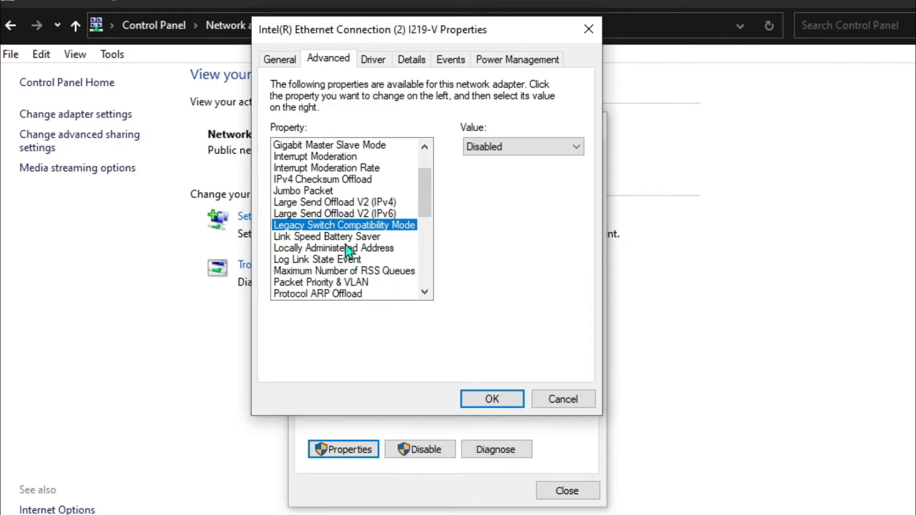
{"action": "left_click", "coordinate": [334, 248]}
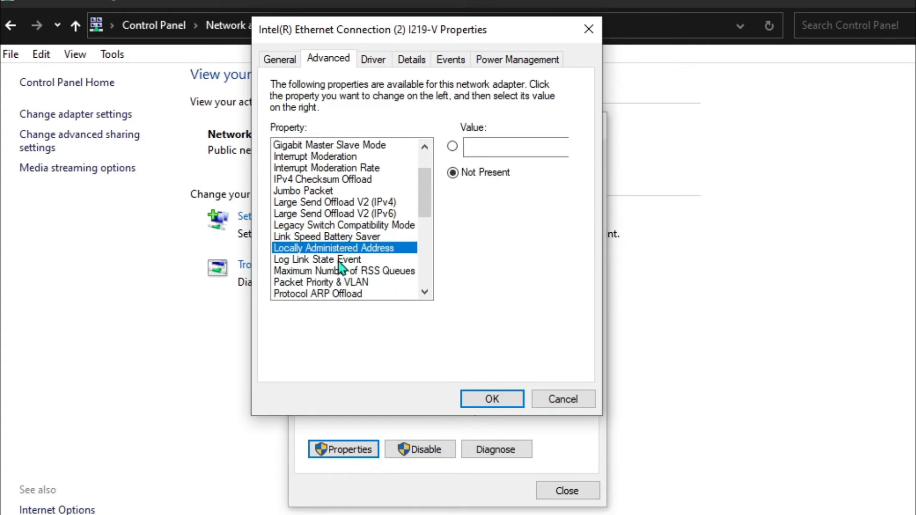
{"action": "left_click", "coordinate": [317, 260]}
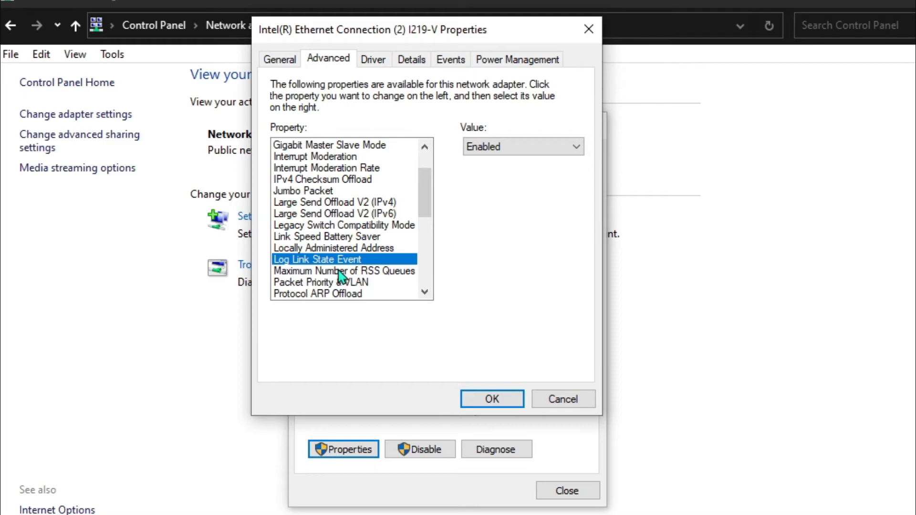
{"action": "left_click", "coordinate": [343, 271]}
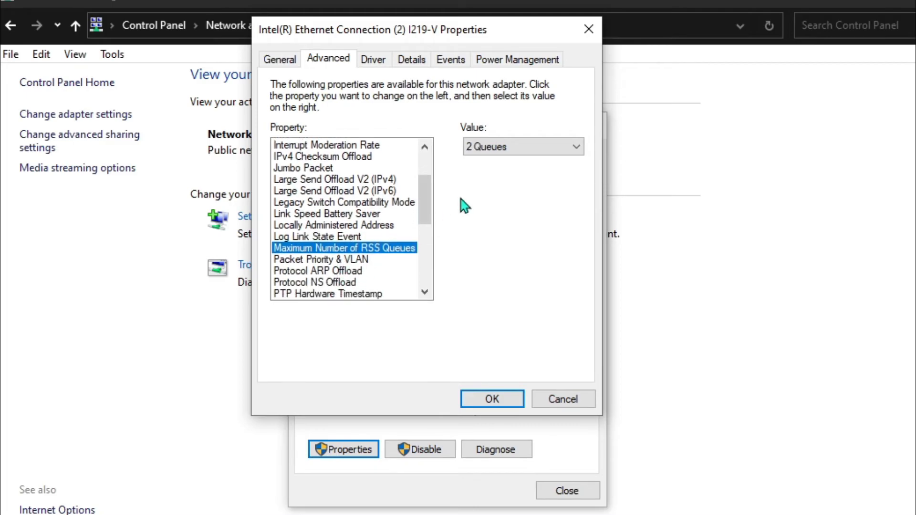
{"action": "left_click", "coordinate": [321, 235]}
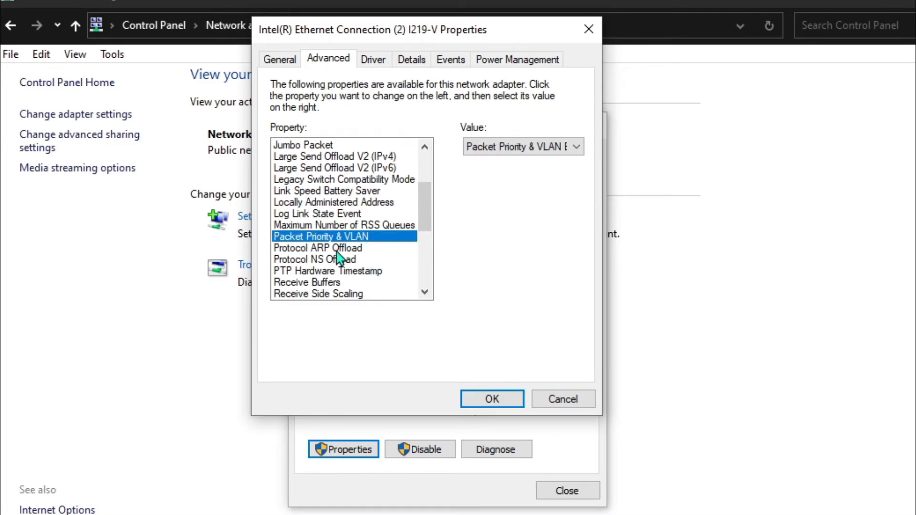
{"action": "left_click", "coordinate": [316, 259]}
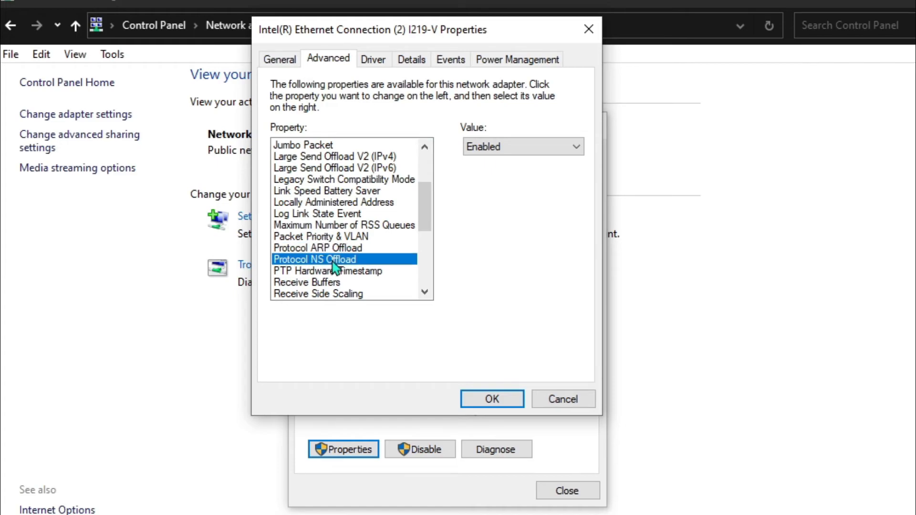
{"action": "left_click", "coordinate": [328, 249]}
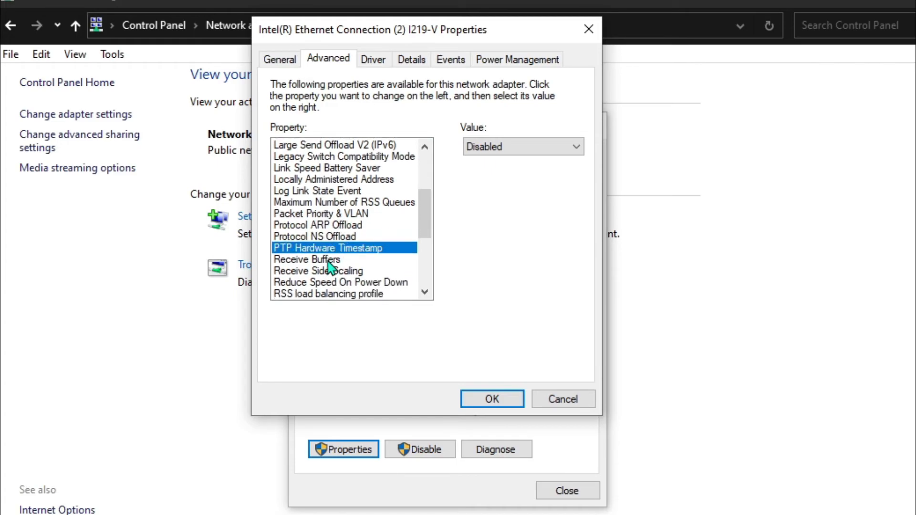
{"action": "left_click", "coordinate": [307, 259]}
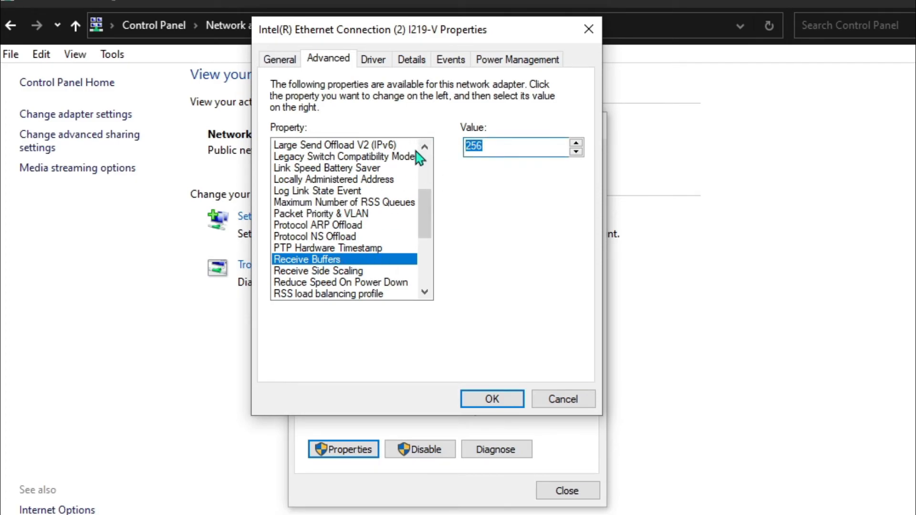
{"action": "left_click", "coordinate": [319, 270]}
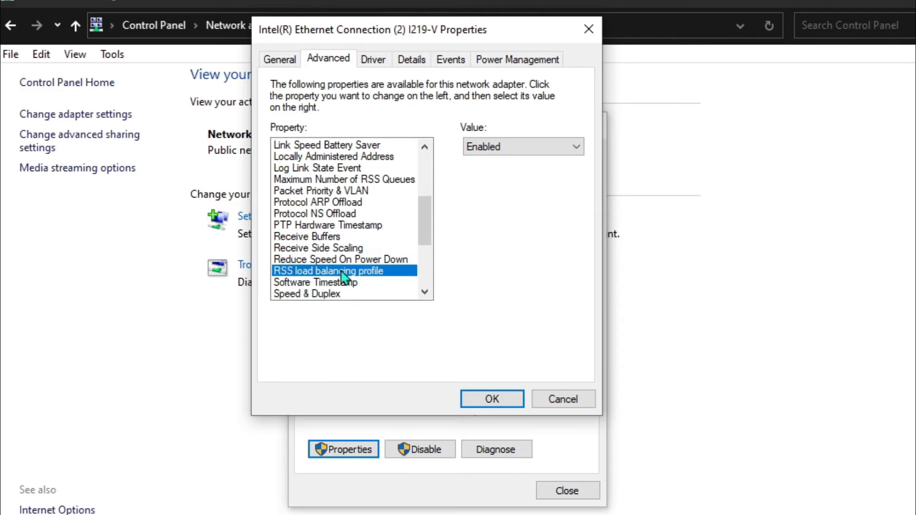
{"action": "left_click", "coordinate": [316, 257]}
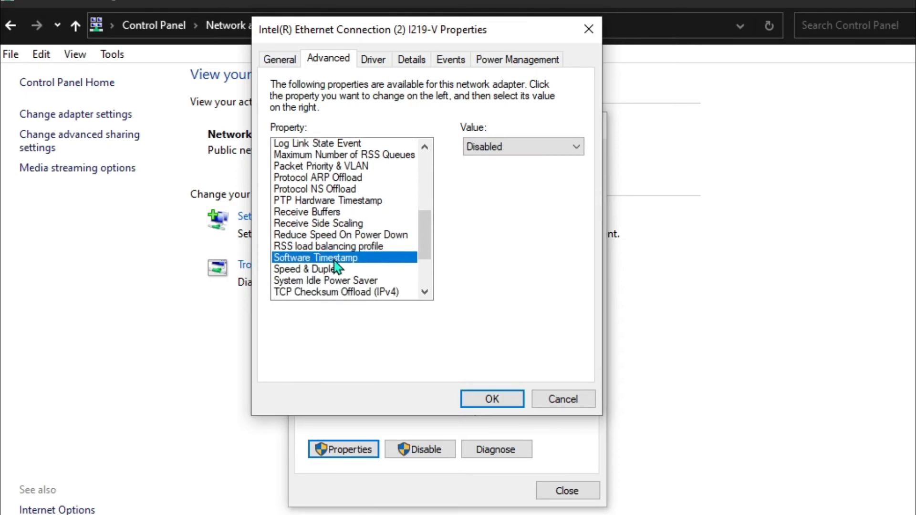
{"action": "left_click", "coordinate": [308, 248]}
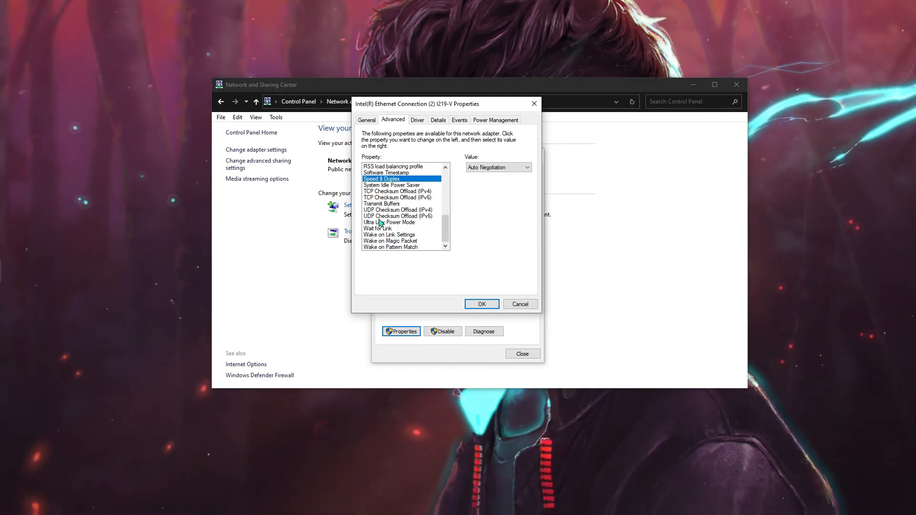
Set System Idle Power Saver to Disabled.
{"action": "left_click", "coordinate": [392, 185]}
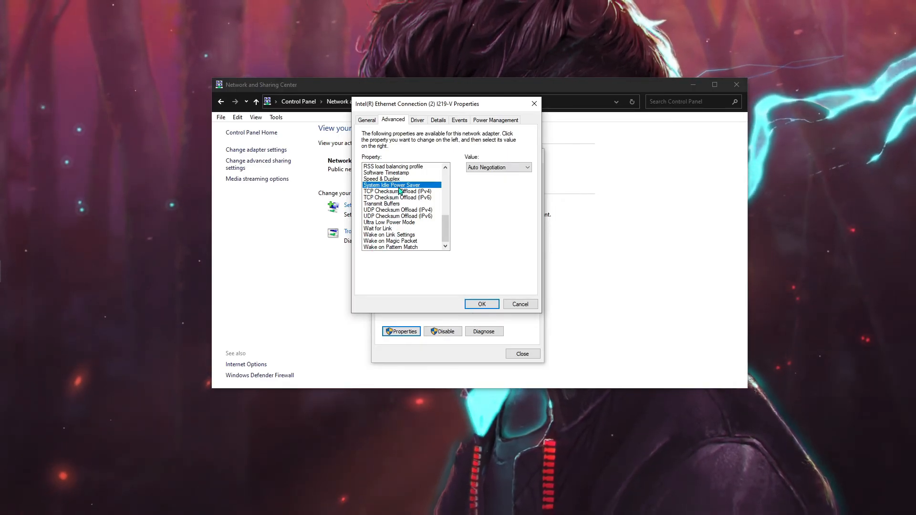
{"action": "left_click", "coordinate": [497, 167]}
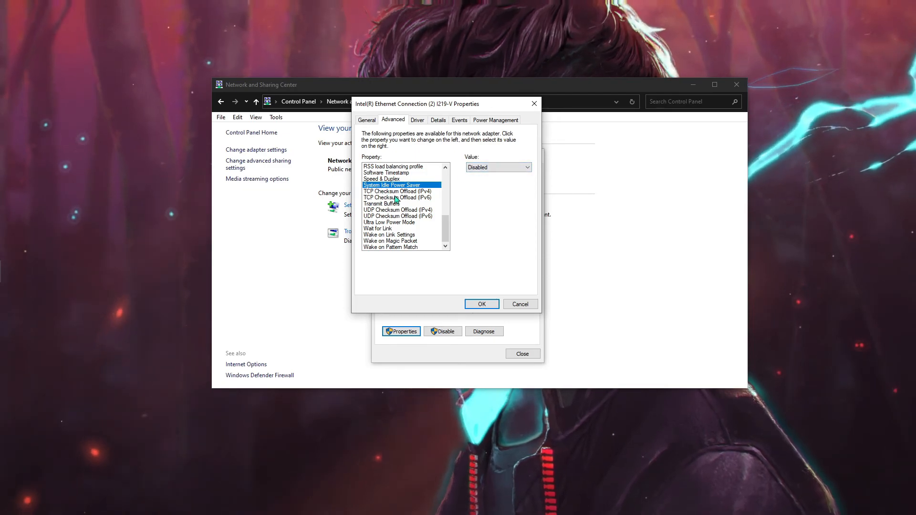